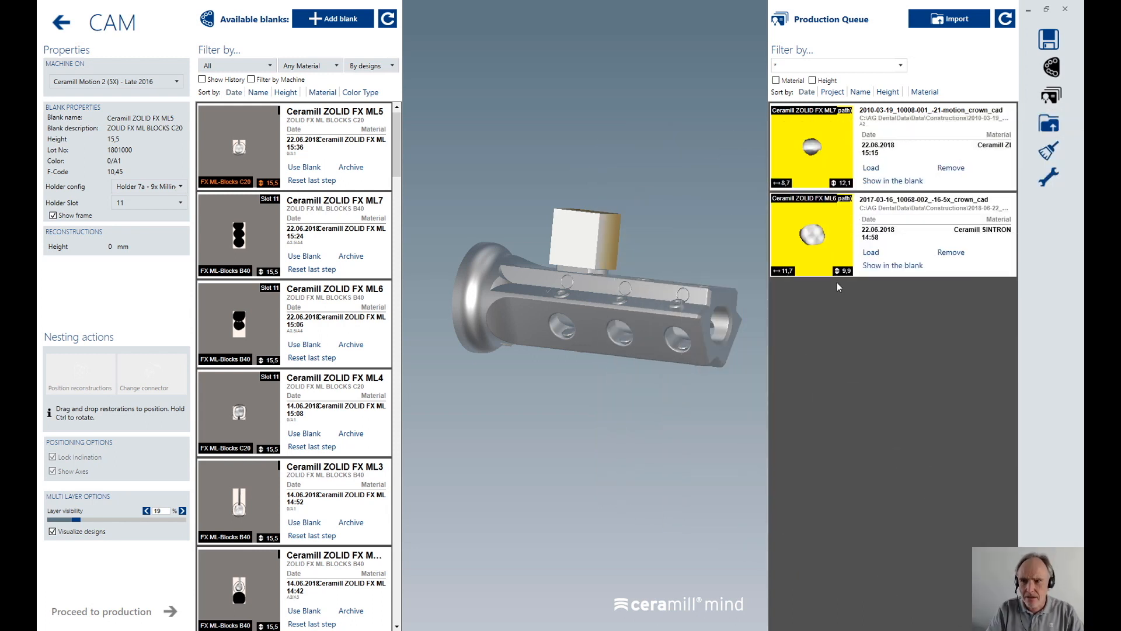
pyautogui.moveTo(690, 251)
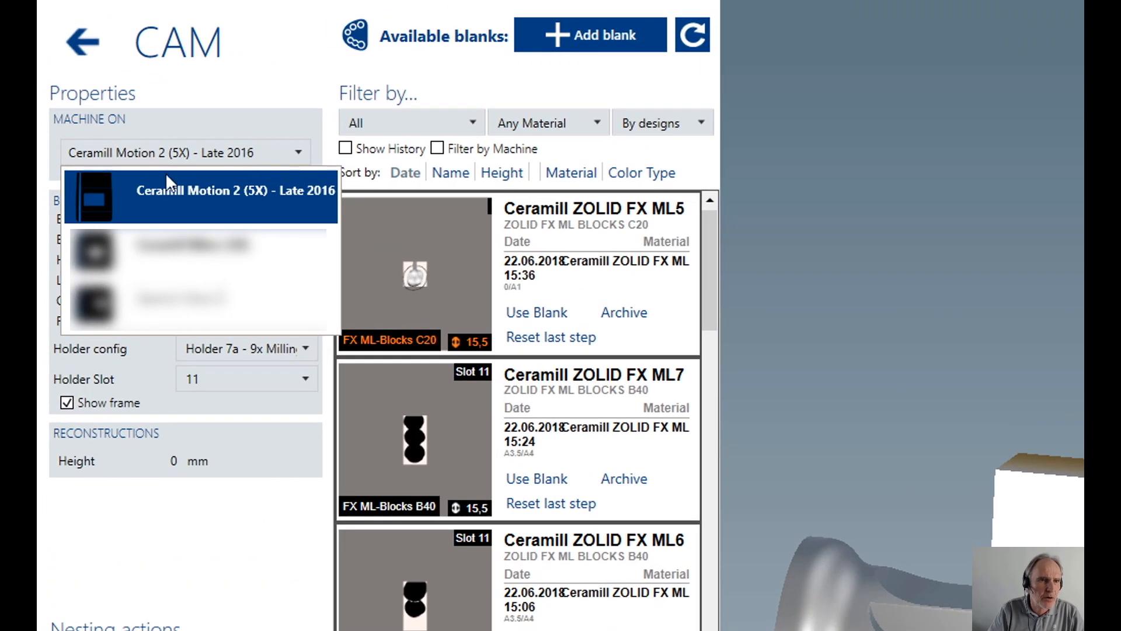
pyautogui.moveTo(324, 193)
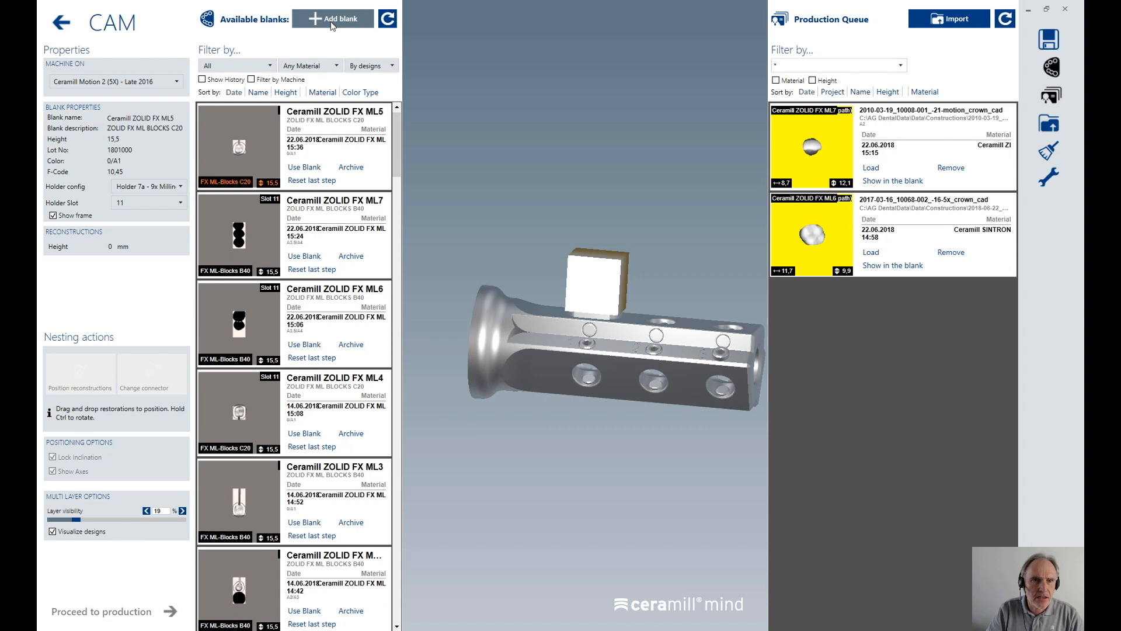
# Add a blank filtered to Ceramill ZOLID FX ML and generate its properties from the product code.
pyautogui.click(332, 19)
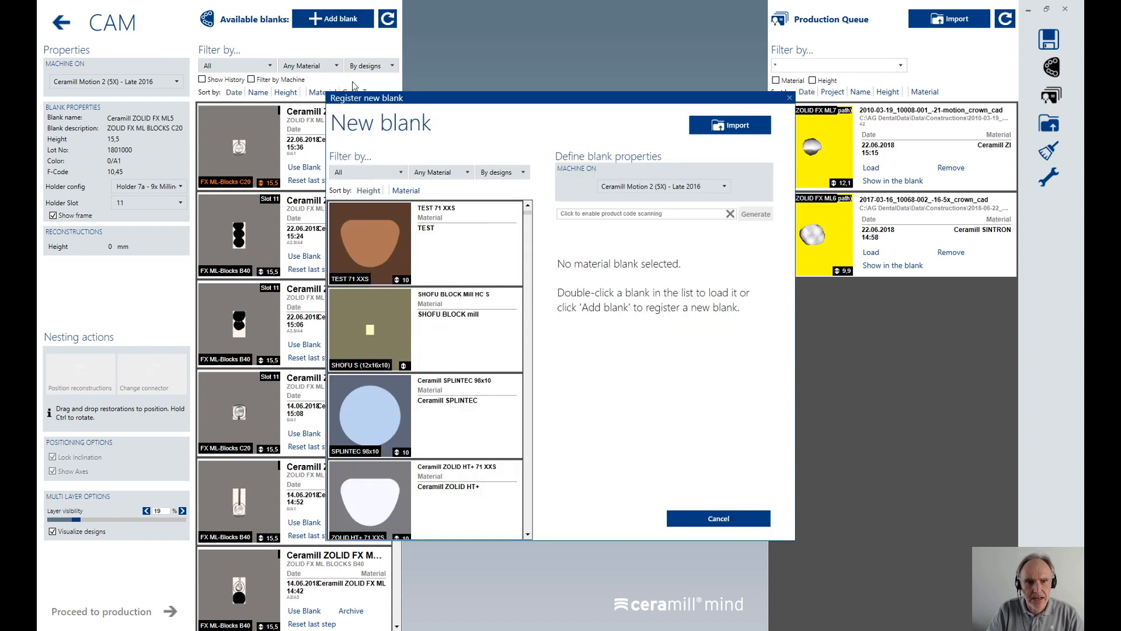
pyautogui.click(469, 172)
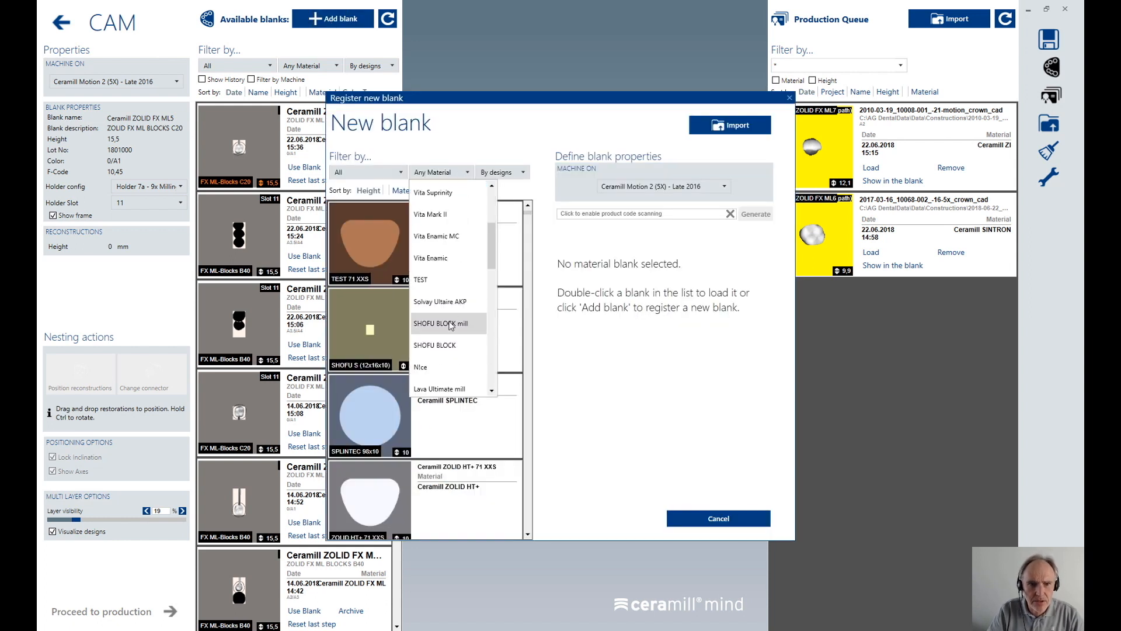
pyautogui.click(442, 324)
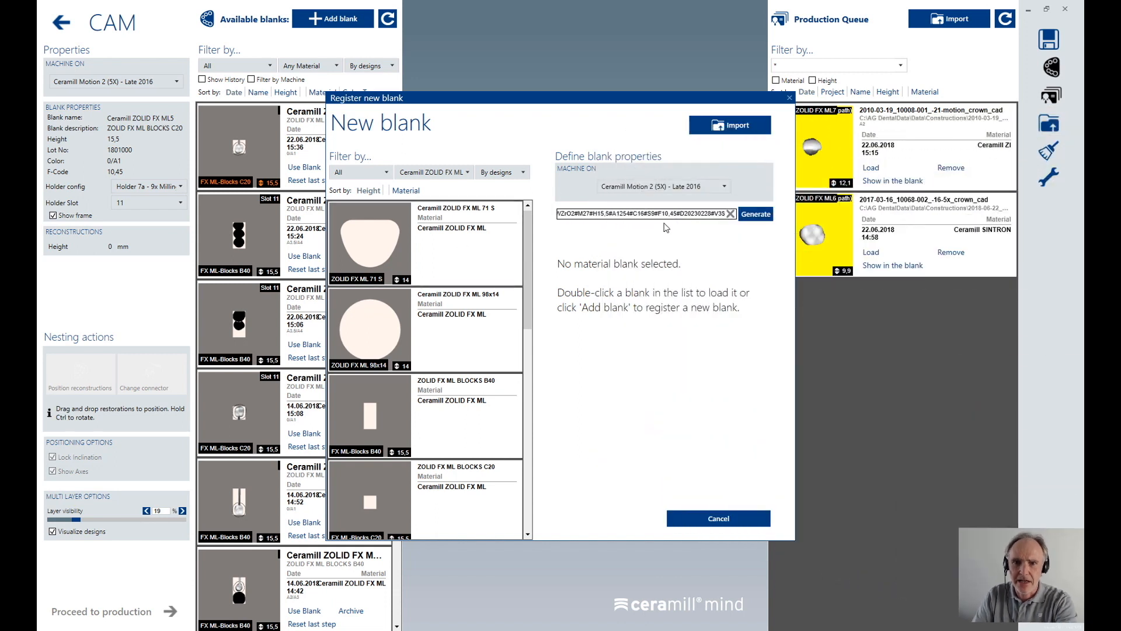
pyautogui.click(756, 214)
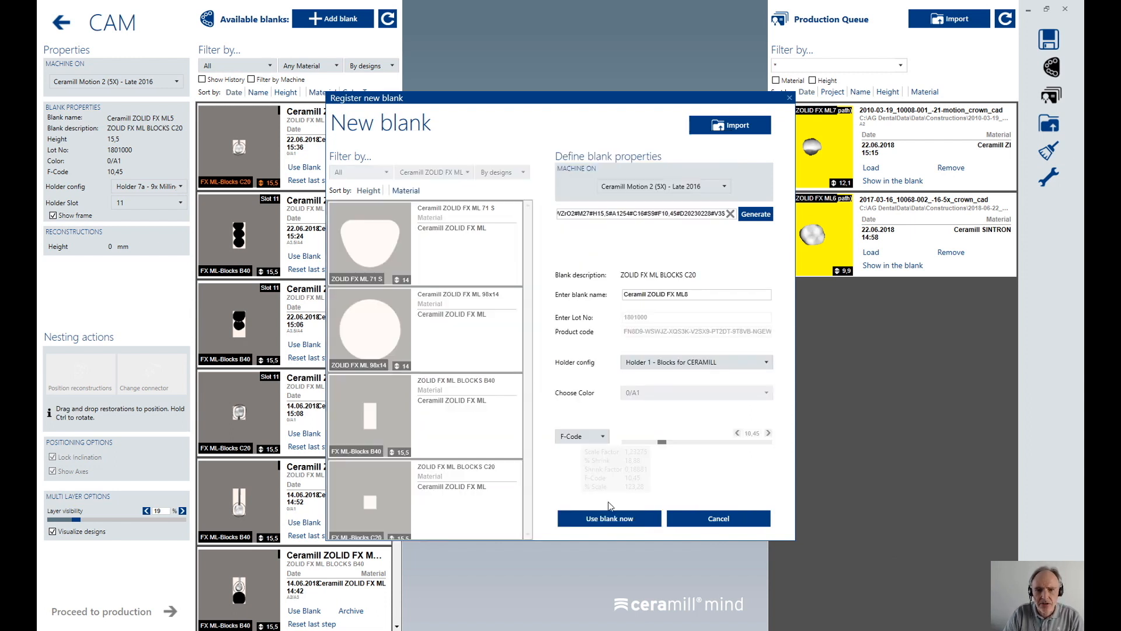
# Use the new Ceramill ZOLID FX ML8 blank now so it loads into the CAM workspace.
pyautogui.click(608, 519)
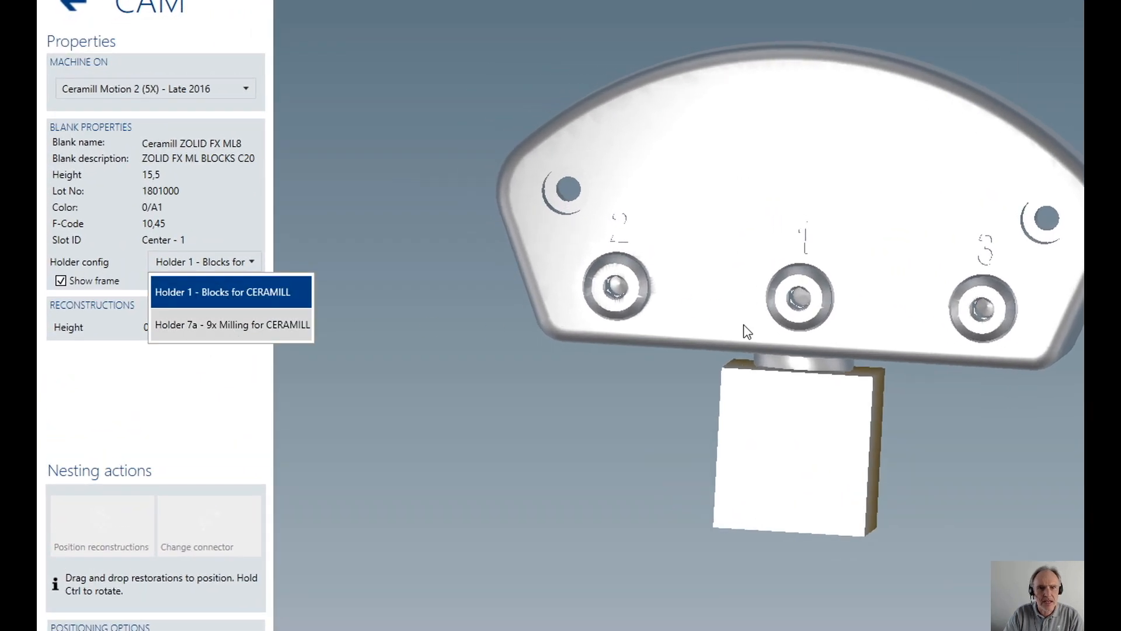
# Mount the ML8 blank in Holder 7a - 9x Milling, slot 11, and load the first crown into it.
pyautogui.click(232, 324)
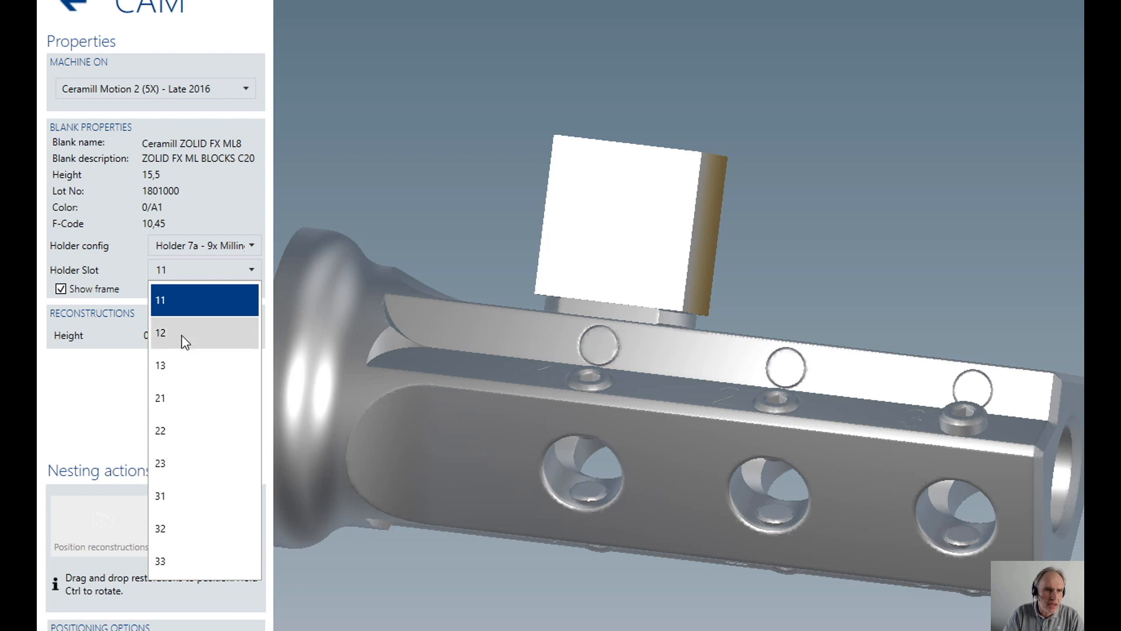
pyautogui.click(160, 333)
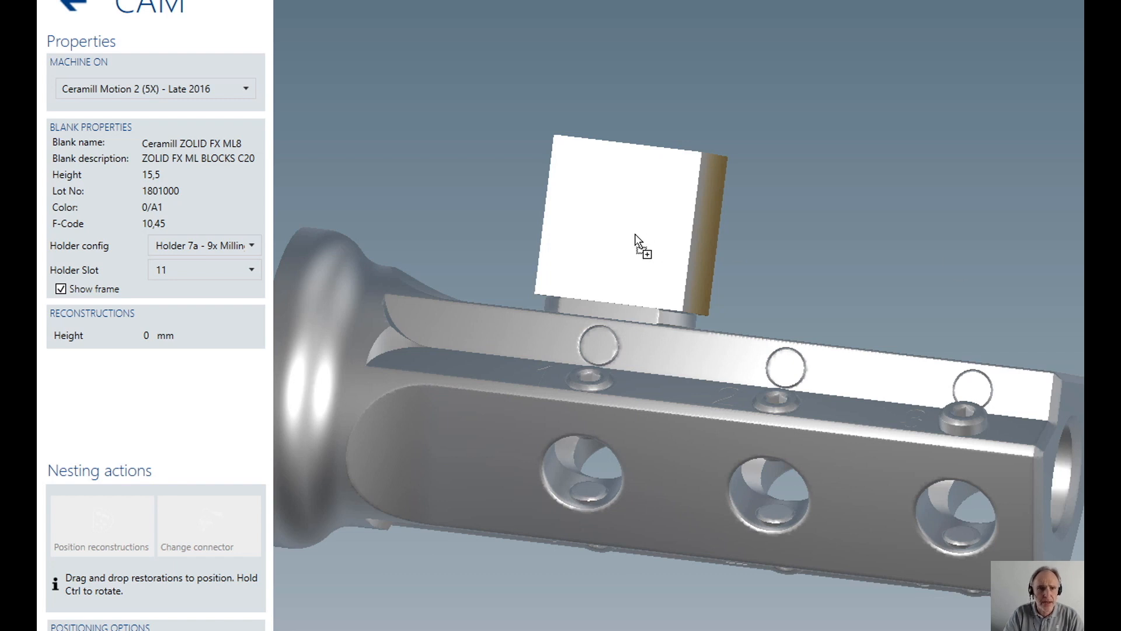
pyautogui.click(101, 526)
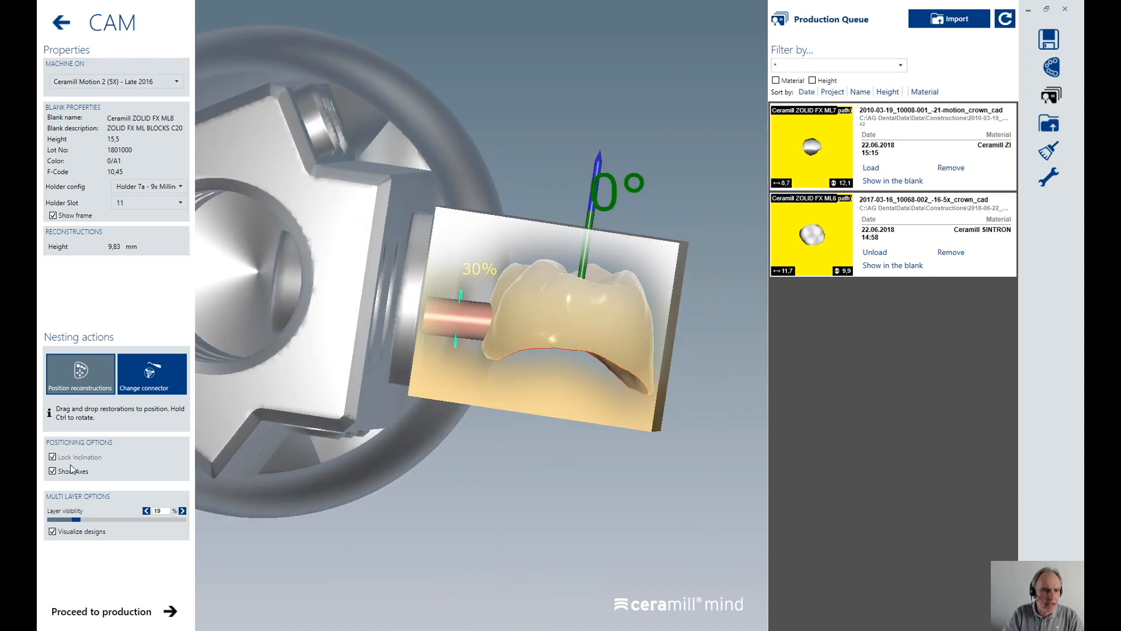
# Unlock inclination, tilt the crown to -3° in the blank, then switch to connector editing.
pyautogui.click(53, 457)
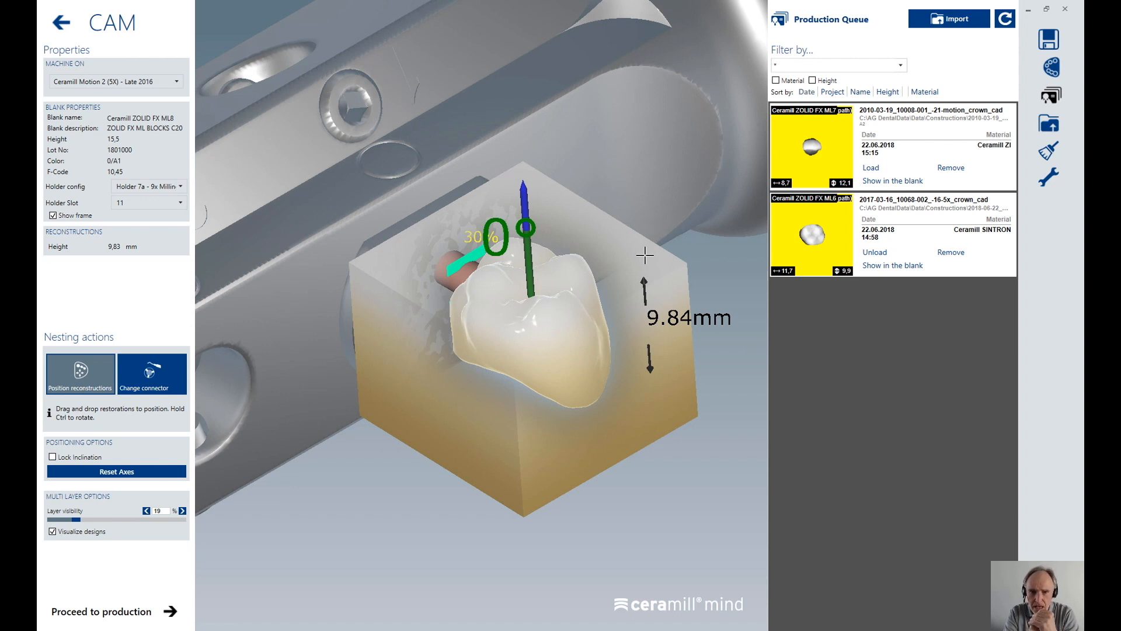
pyautogui.moveTo(656, 434)
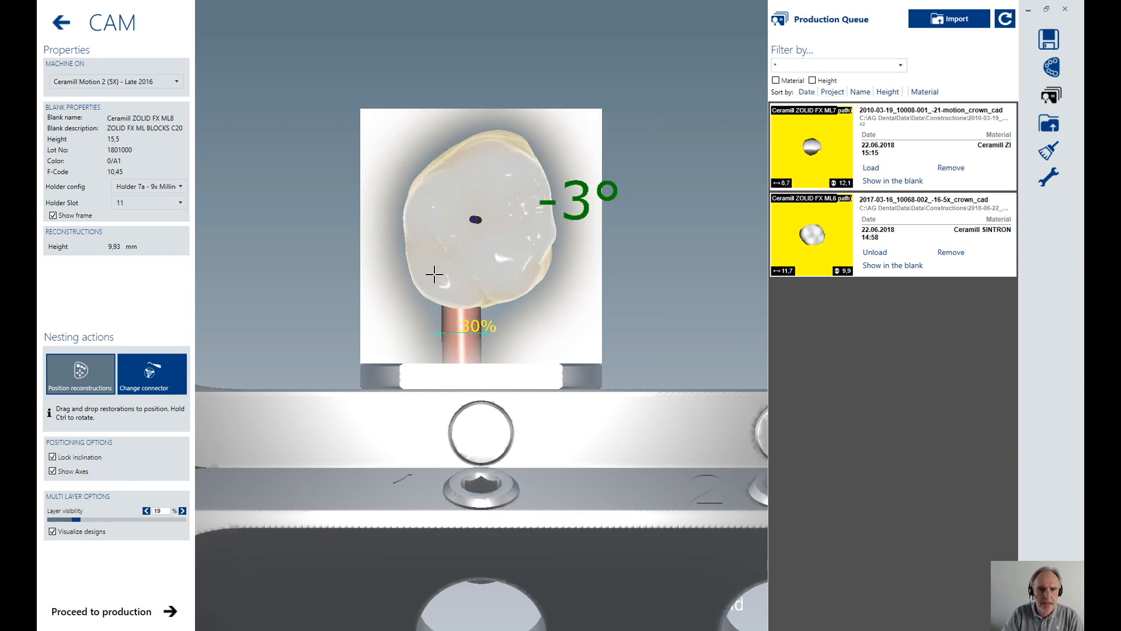
pyautogui.moveTo(432, 273); pyautogui.dragTo(527, 292)
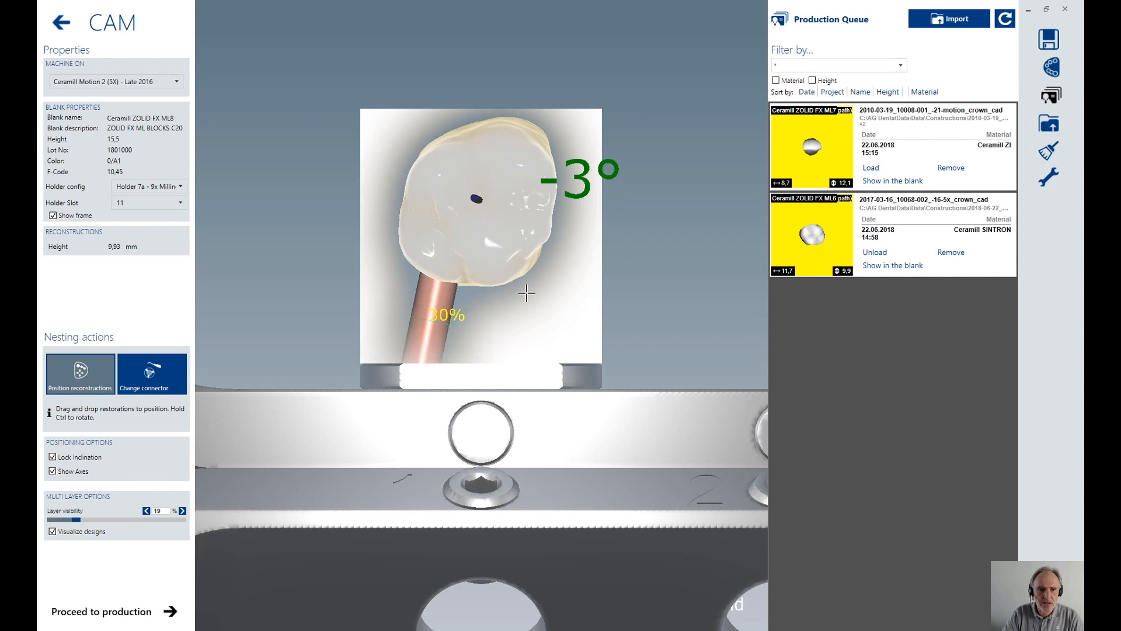
pyautogui.click(151, 352)
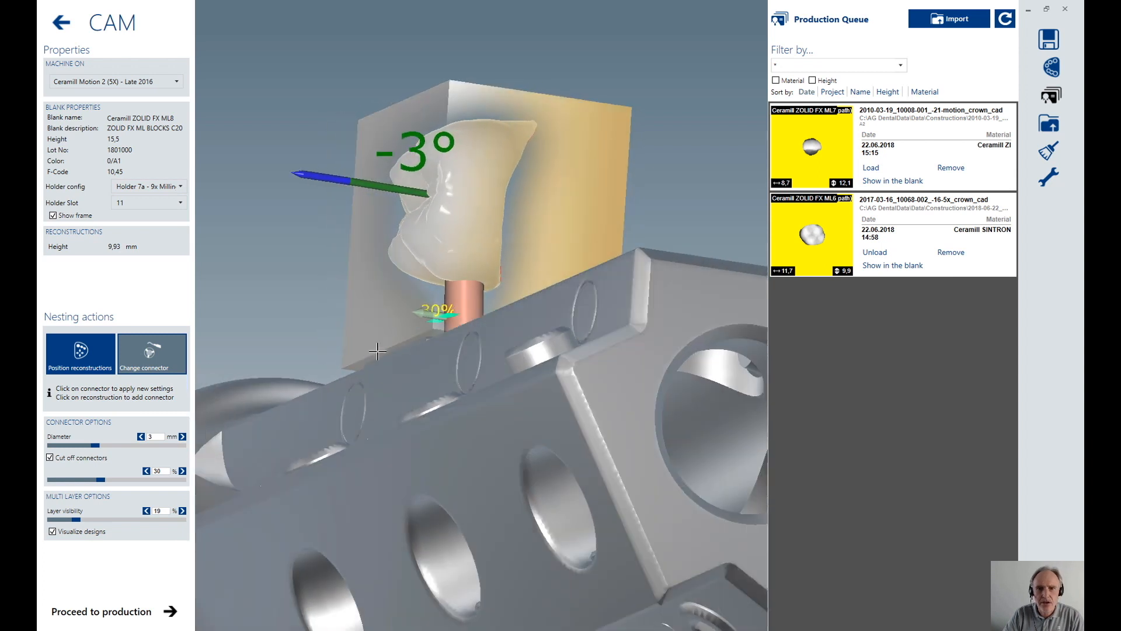
# Adjust the blank's layer visibility, apply the connector settings and proceed to production.
pyautogui.moveTo(95, 519); pyautogui.dragTo(119, 520)
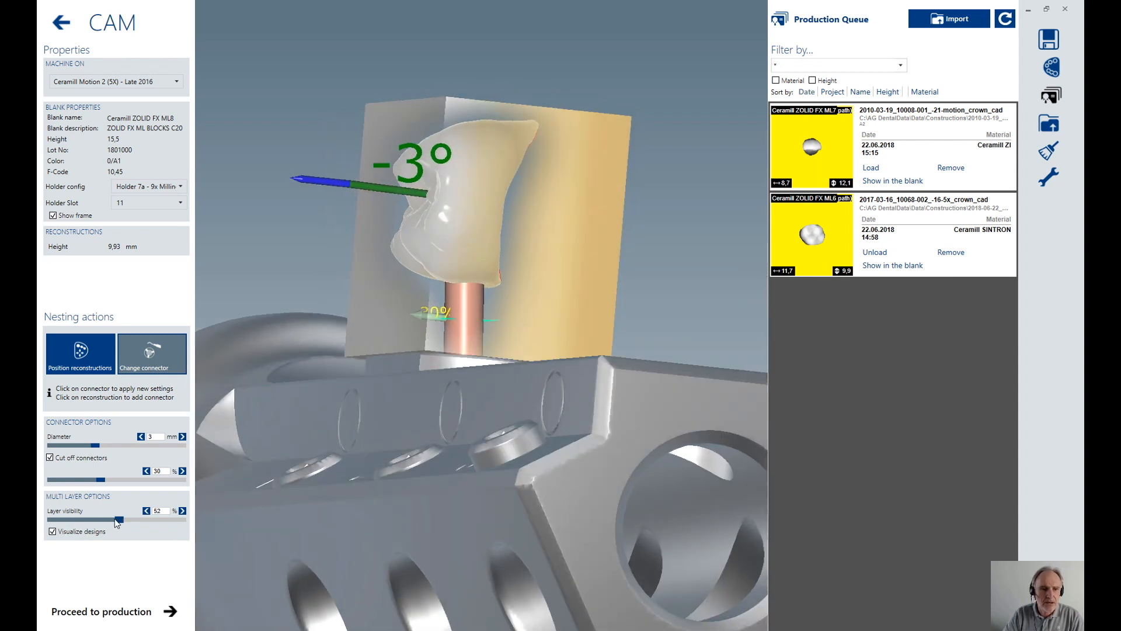
pyautogui.moveTo(118, 520); pyautogui.dragTo(157, 520)
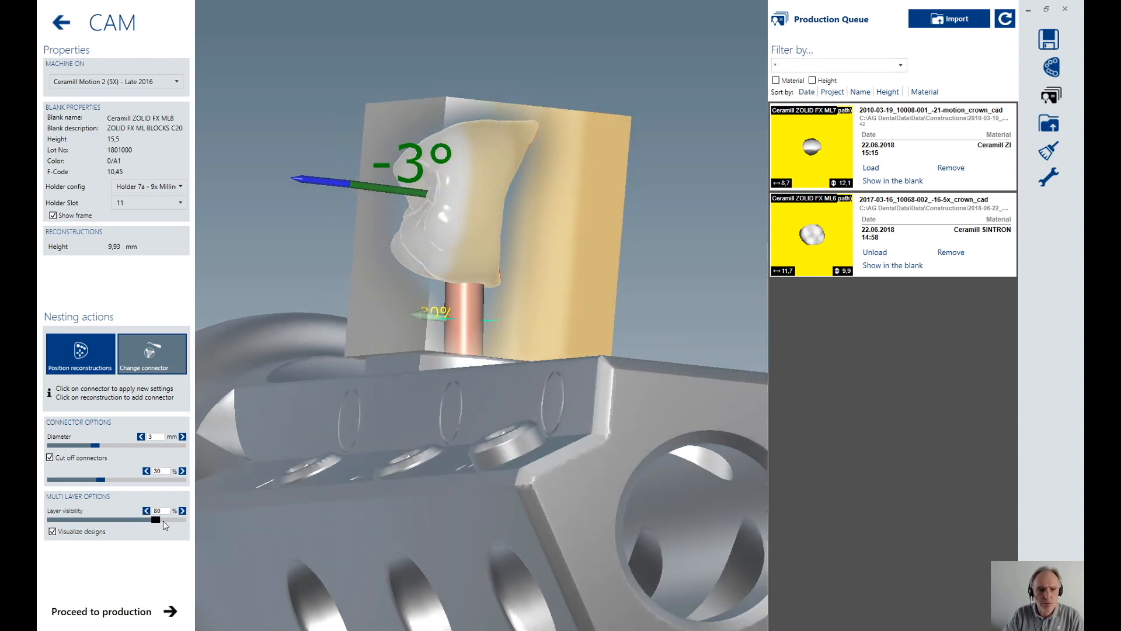
pyautogui.moveTo(156, 519); pyautogui.dragTo(121, 519)
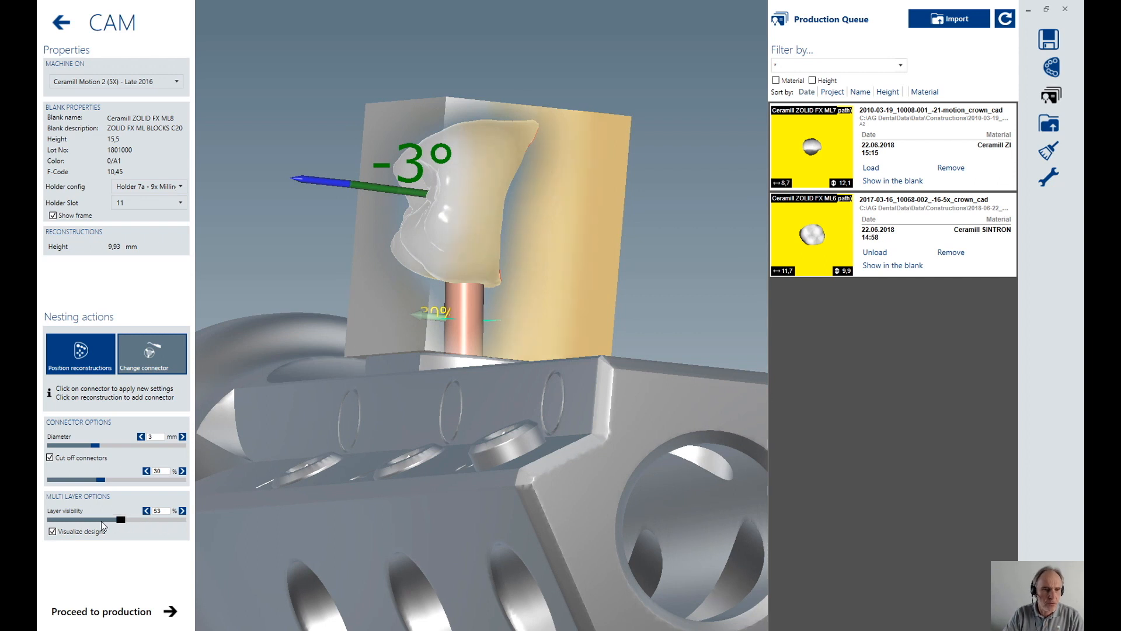
pyautogui.moveTo(119, 519); pyautogui.dragTo(98, 518)
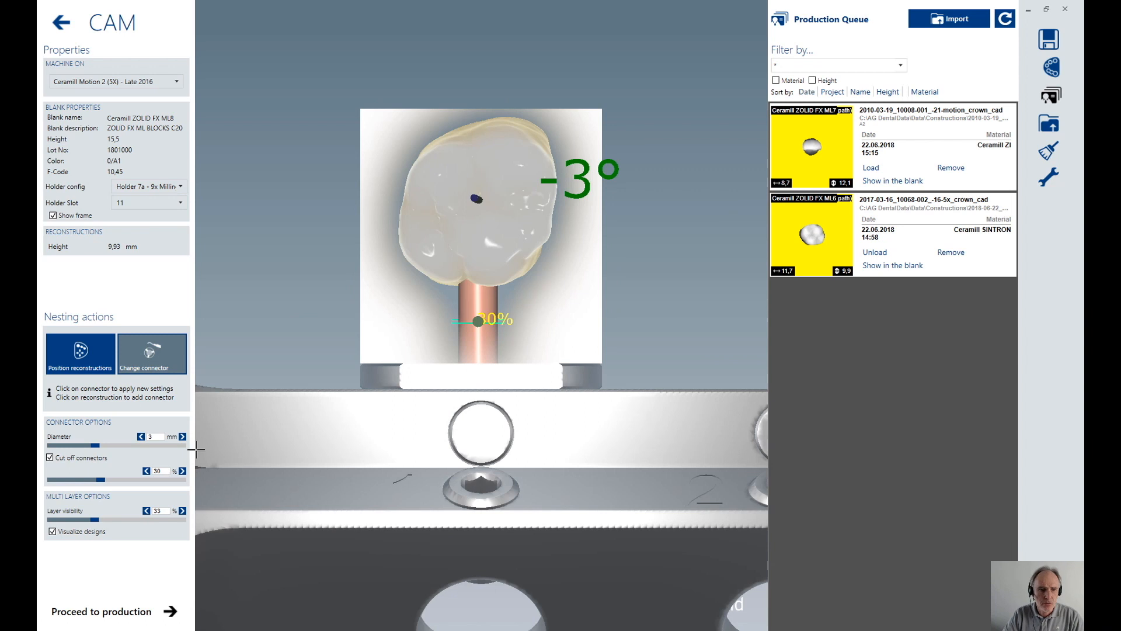
pyautogui.click(432, 369)
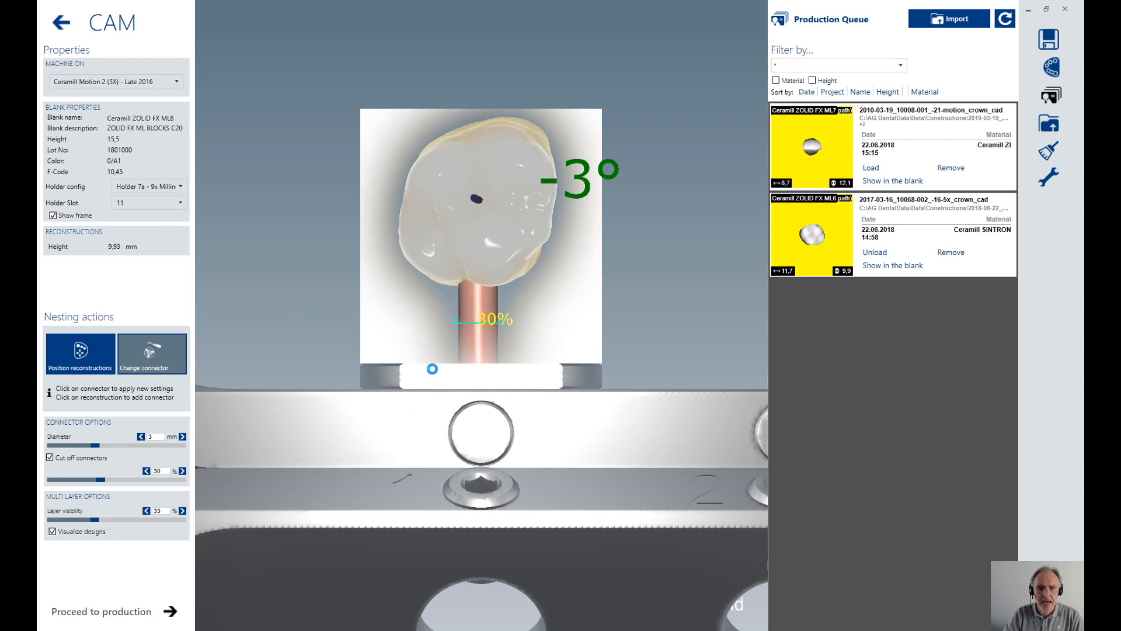
pyautogui.click(101, 611)
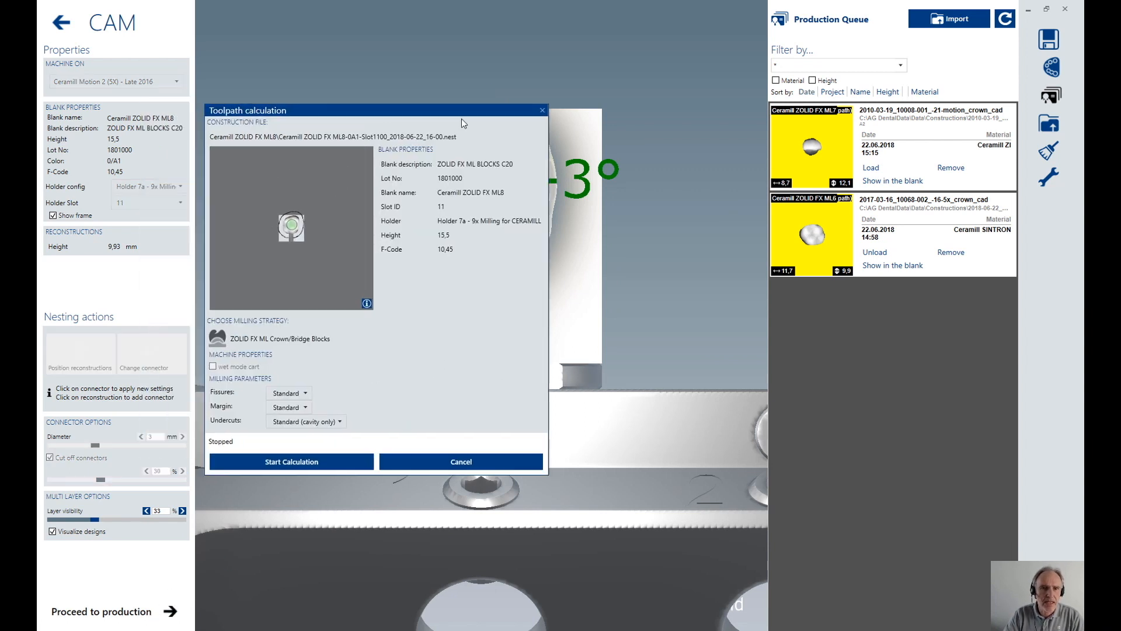
# Start the toolpath calculation for the ML8 nest and clear the finished blank afterwards.
pyautogui.click(291, 462)
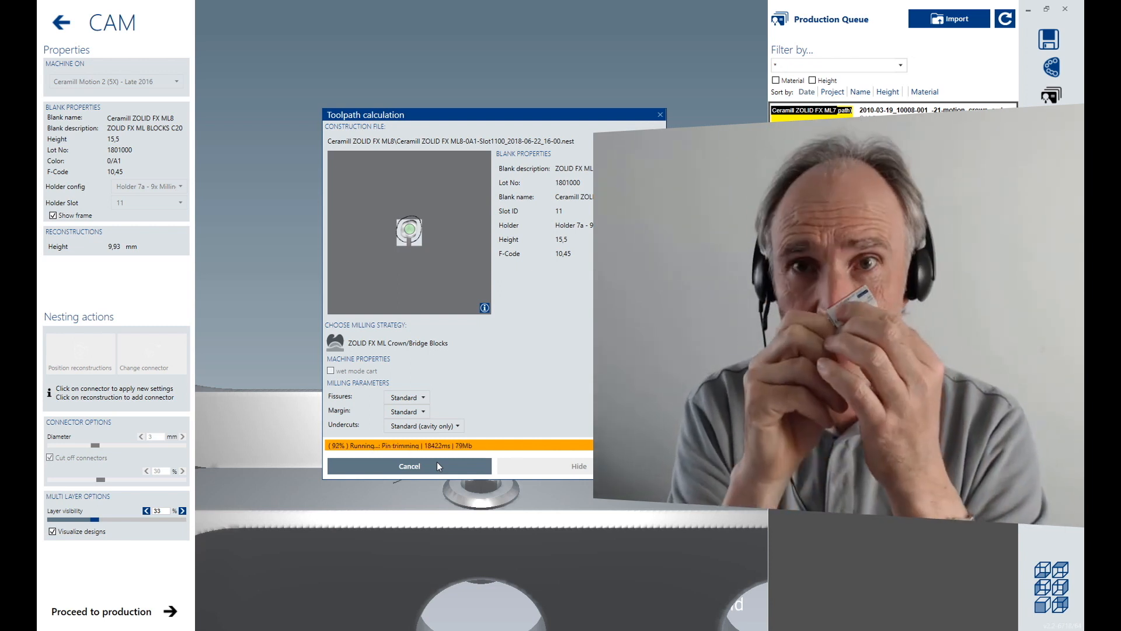
pyautogui.click(409, 466)
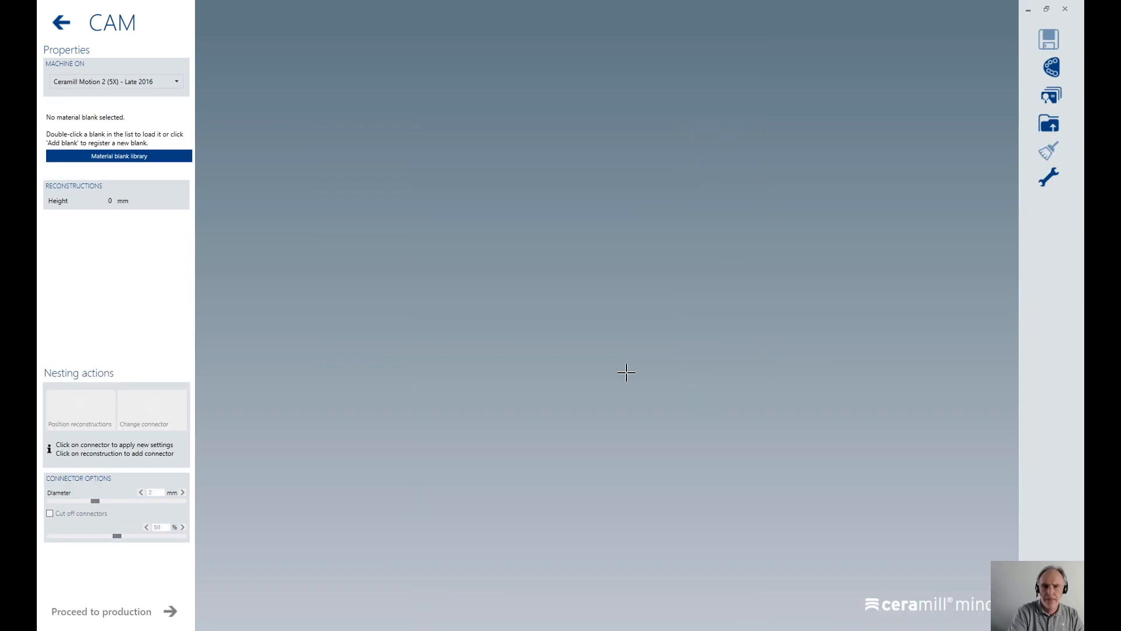
pyautogui.moveTo(128, 97)
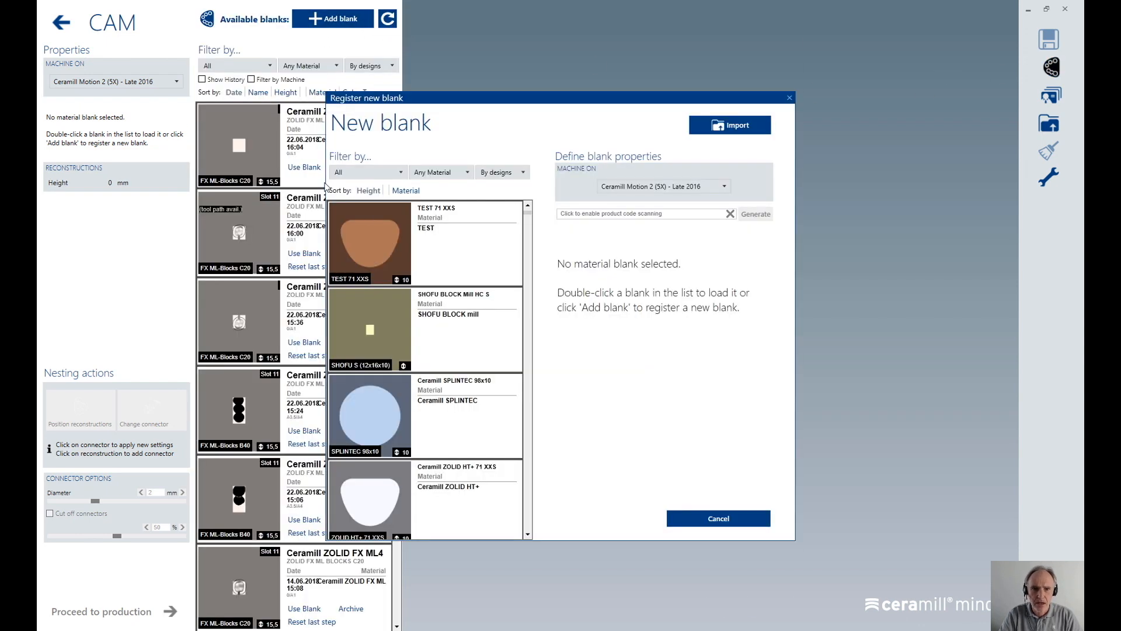
pyautogui.click(439, 172)
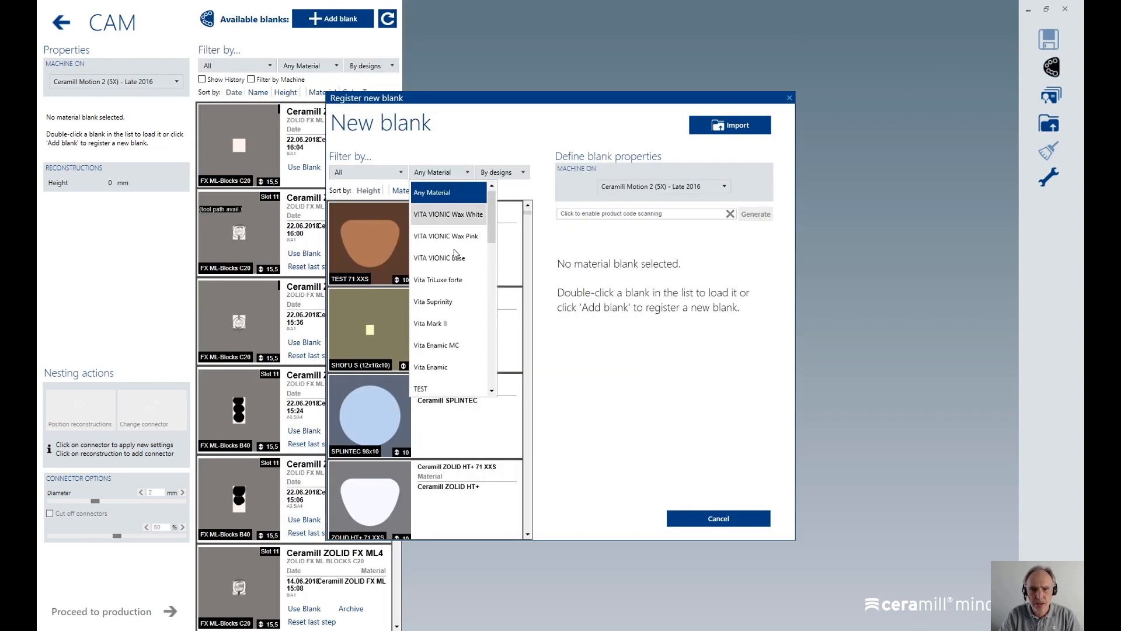
pyautogui.scroll(-3)
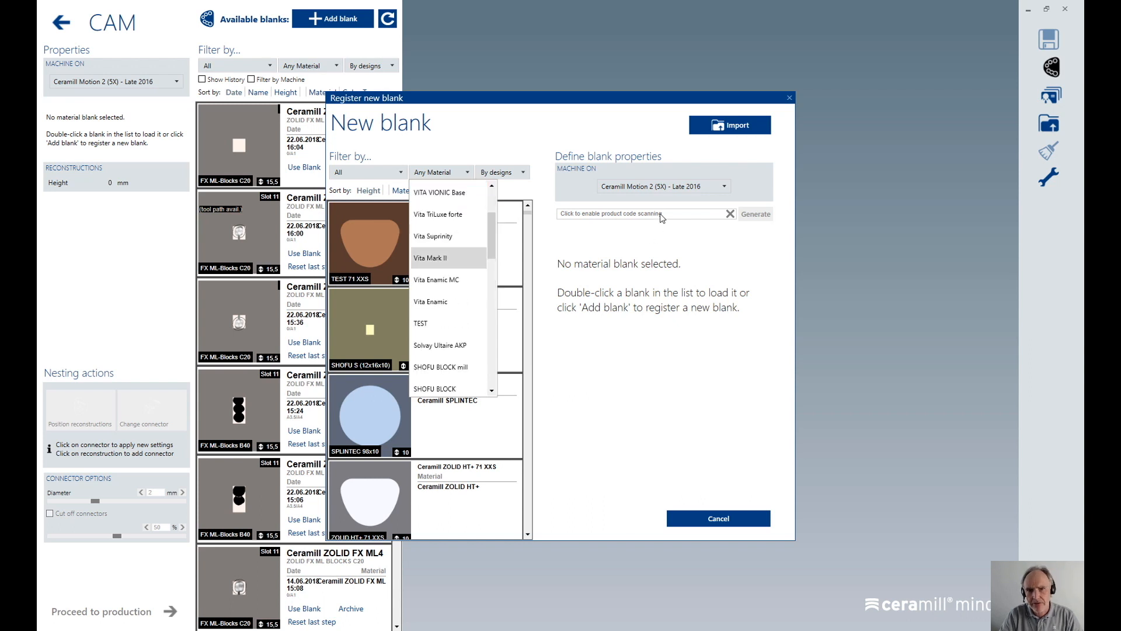
pyautogui.click(431, 258)
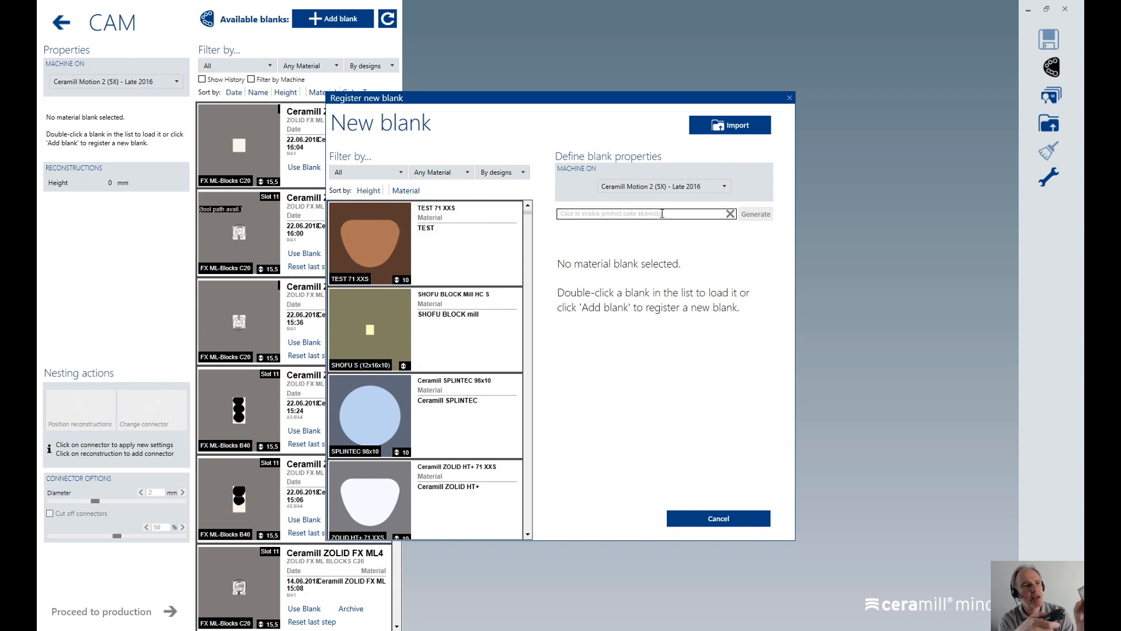
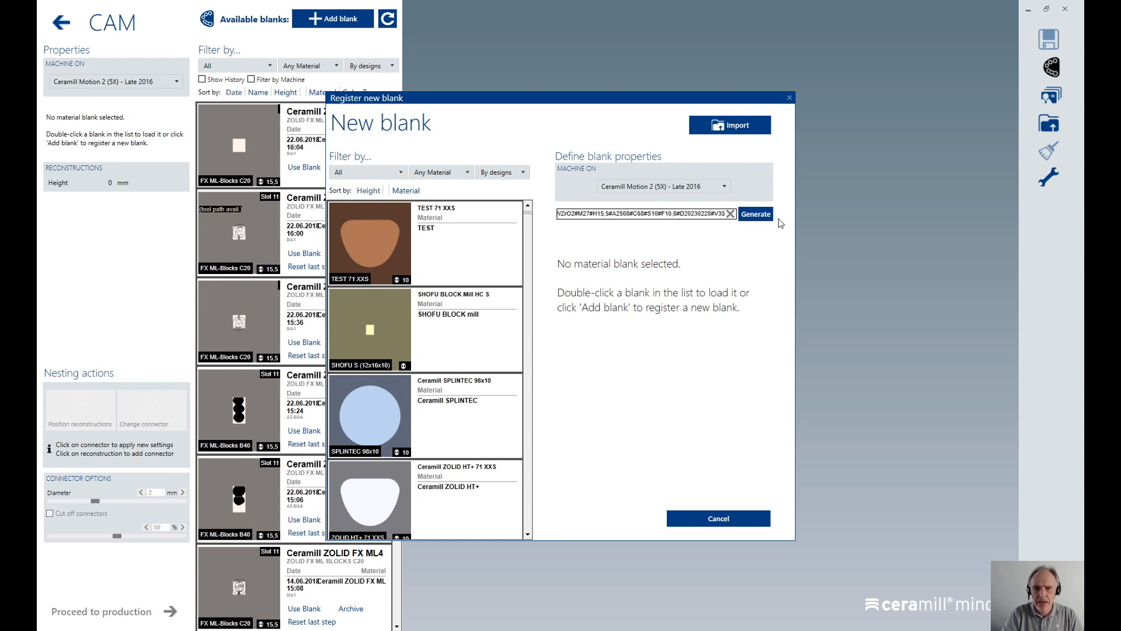
pyautogui.click(755, 214)
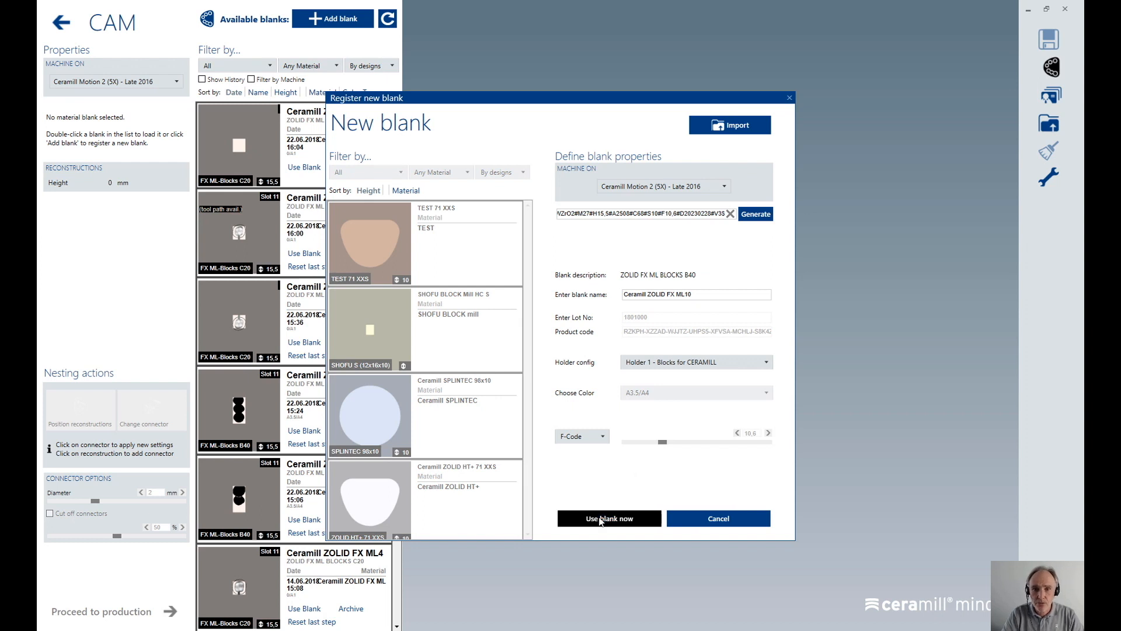
# Use the ML10 blank, move the crown to its bottom at locked 0° inclination and inspect its connector.
pyautogui.click(609, 518)
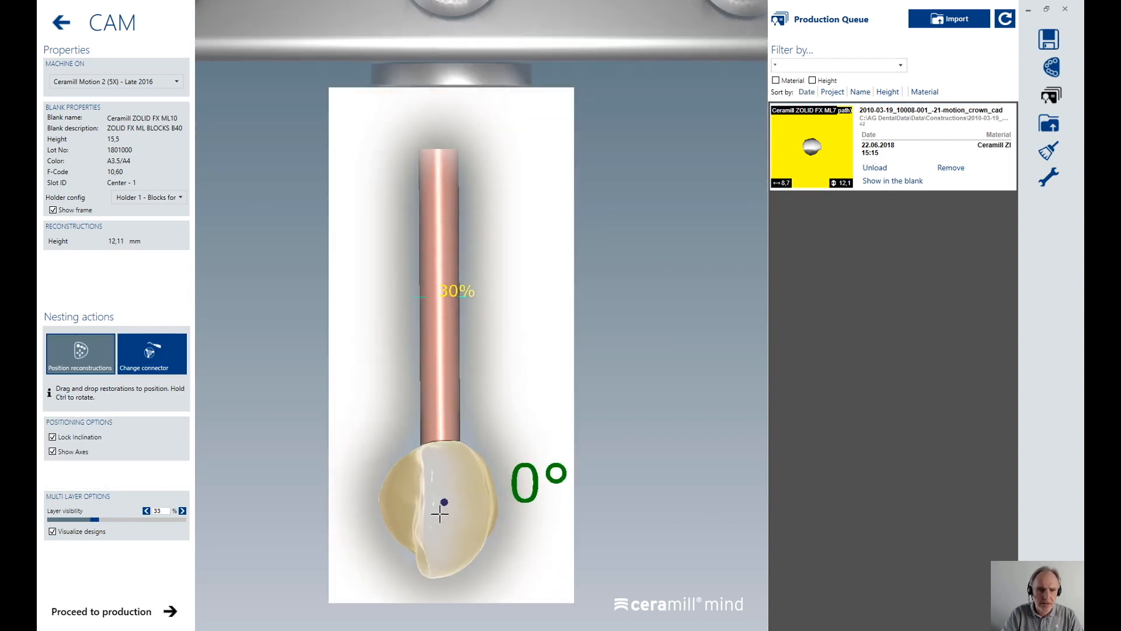
pyautogui.moveTo(440, 511); pyautogui.dragTo(463, 550)
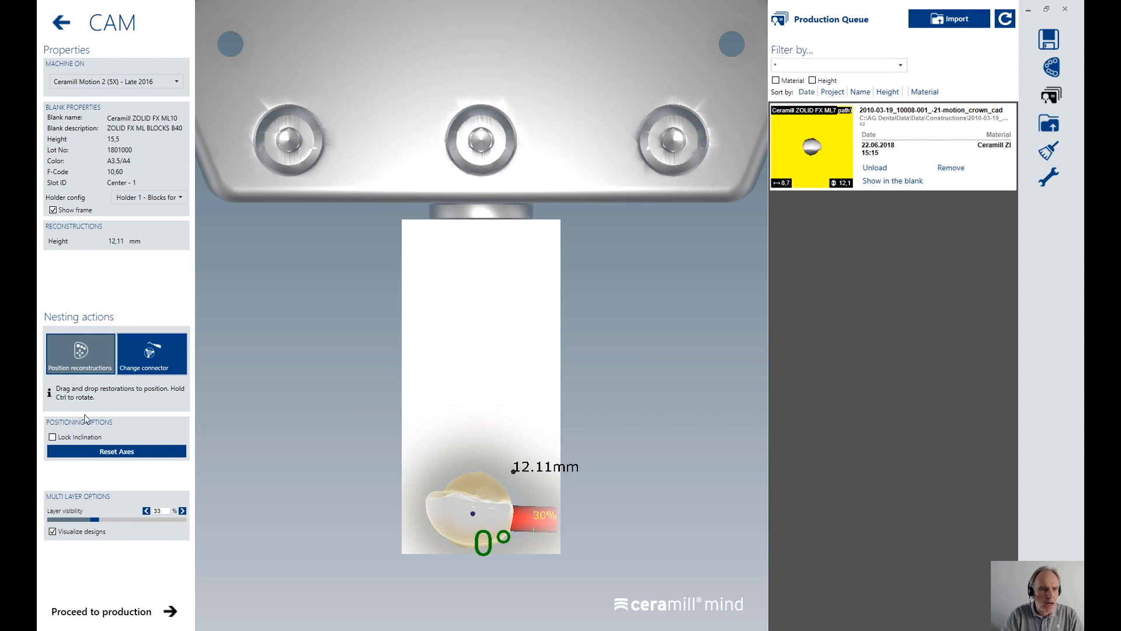
pyautogui.click(53, 436)
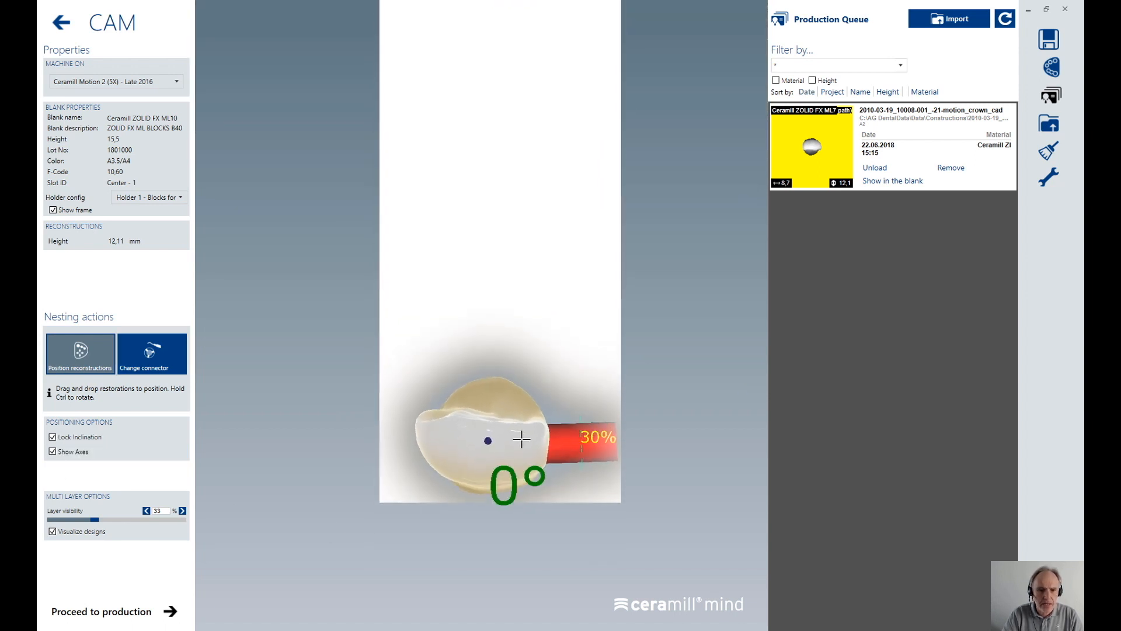
pyautogui.click(150, 353)
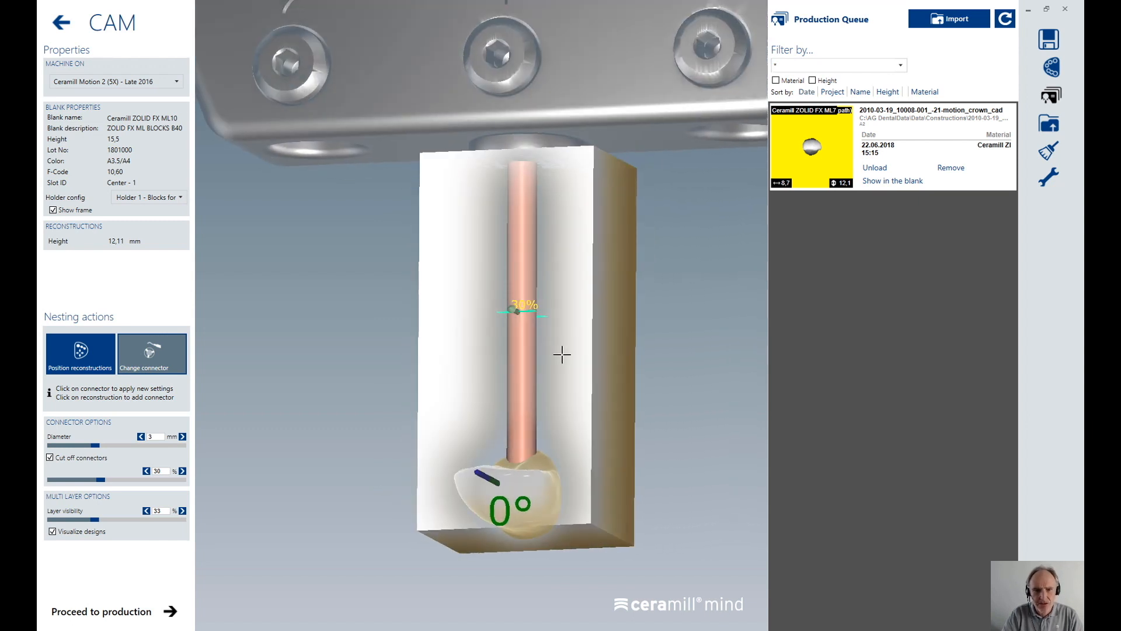
pyautogui.moveTo(562, 354); pyautogui.dragTo(451, 541)
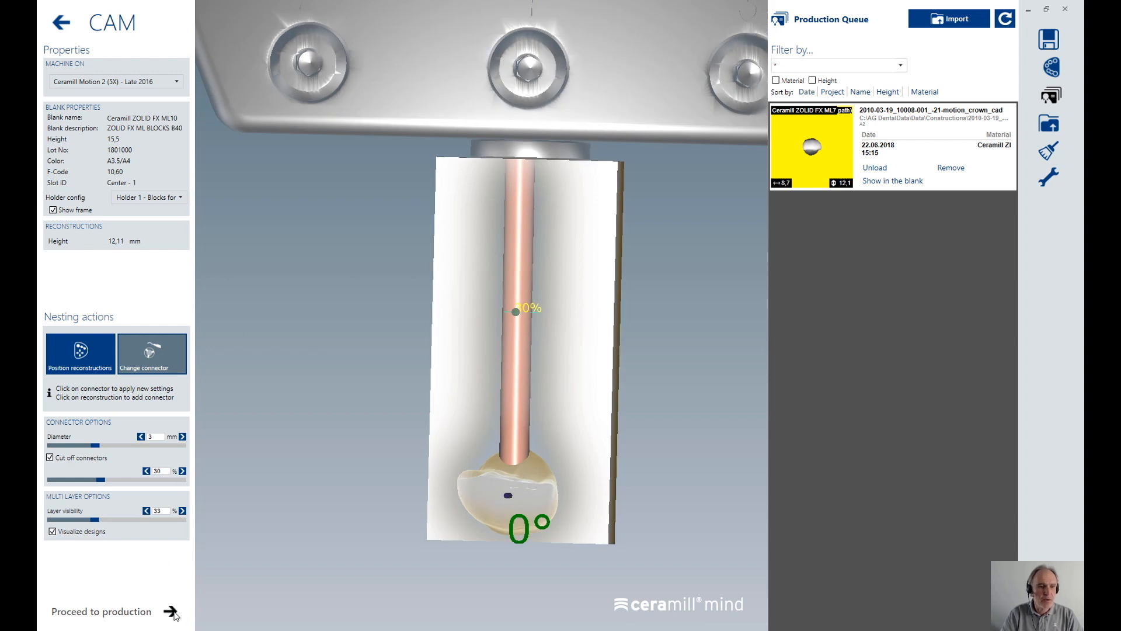
# Proceed to production and start the toolpath calculation for the first nested crown.
pyautogui.click(100, 611)
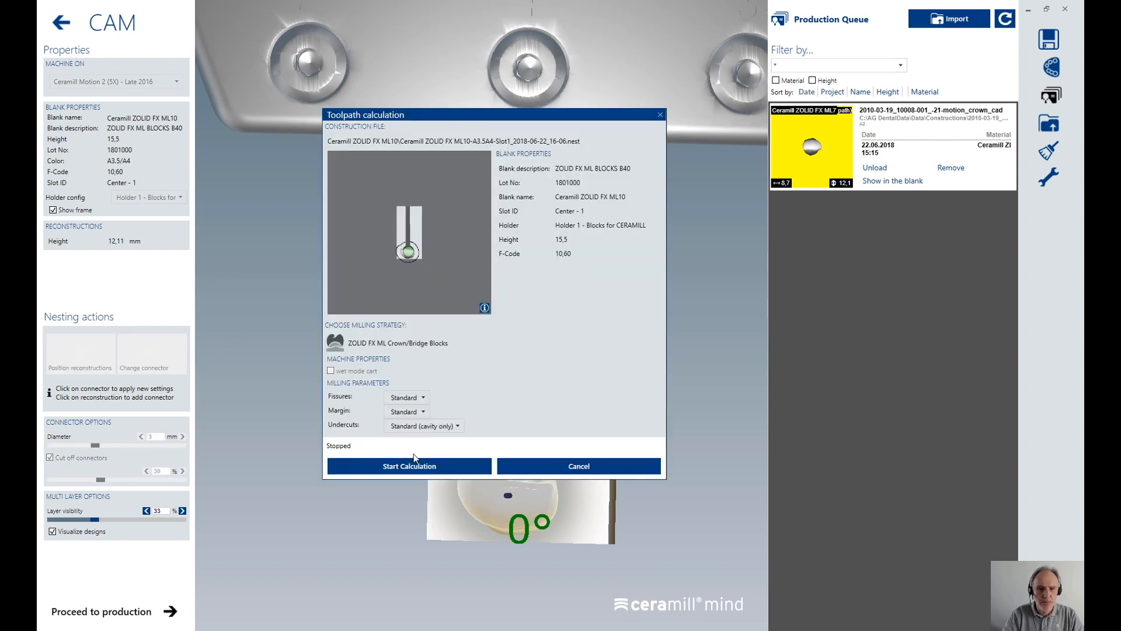
pyautogui.click(409, 466)
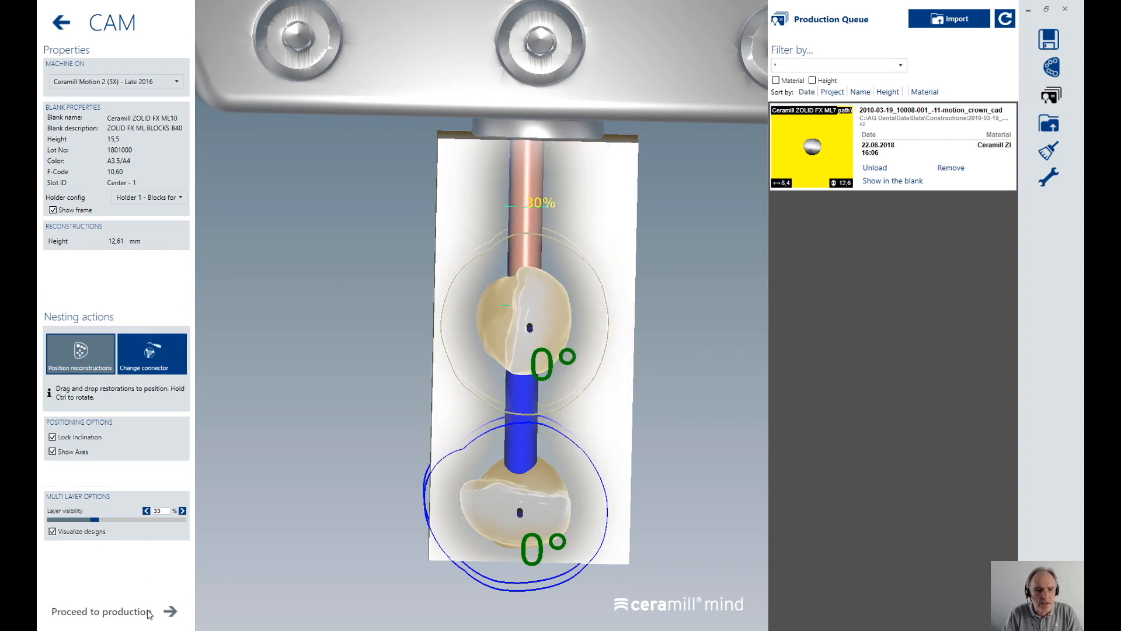
# Confirm the one-part-only nesting warning and bring up actions for the second crown.
pyautogui.click(100, 611)
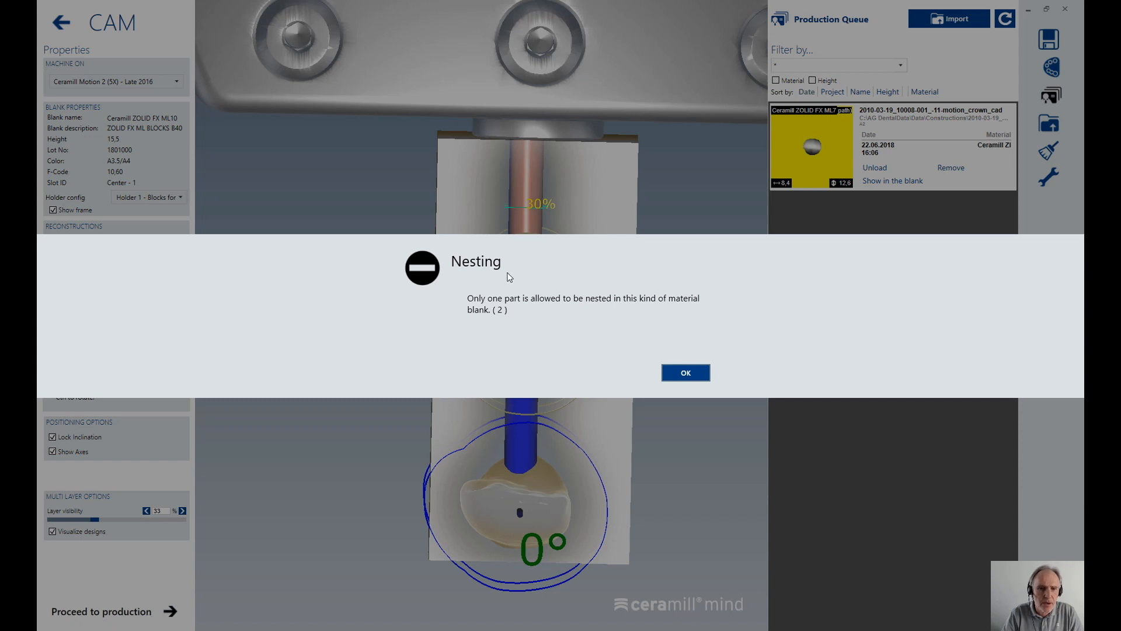
pyautogui.click(685, 371)
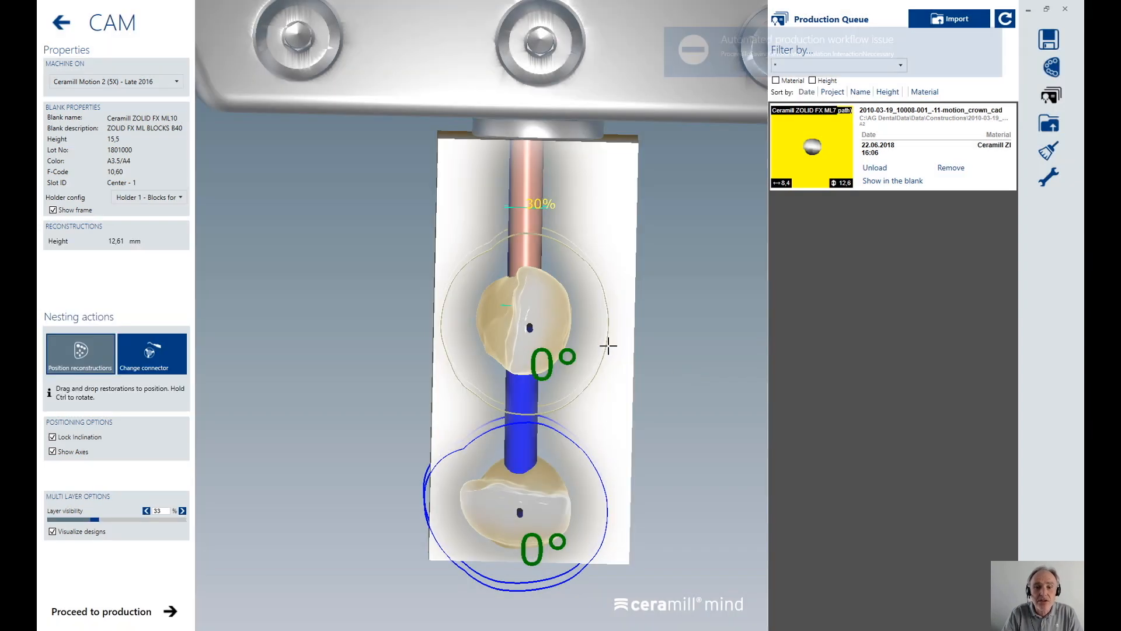
pyautogui.rightClick(608, 346)
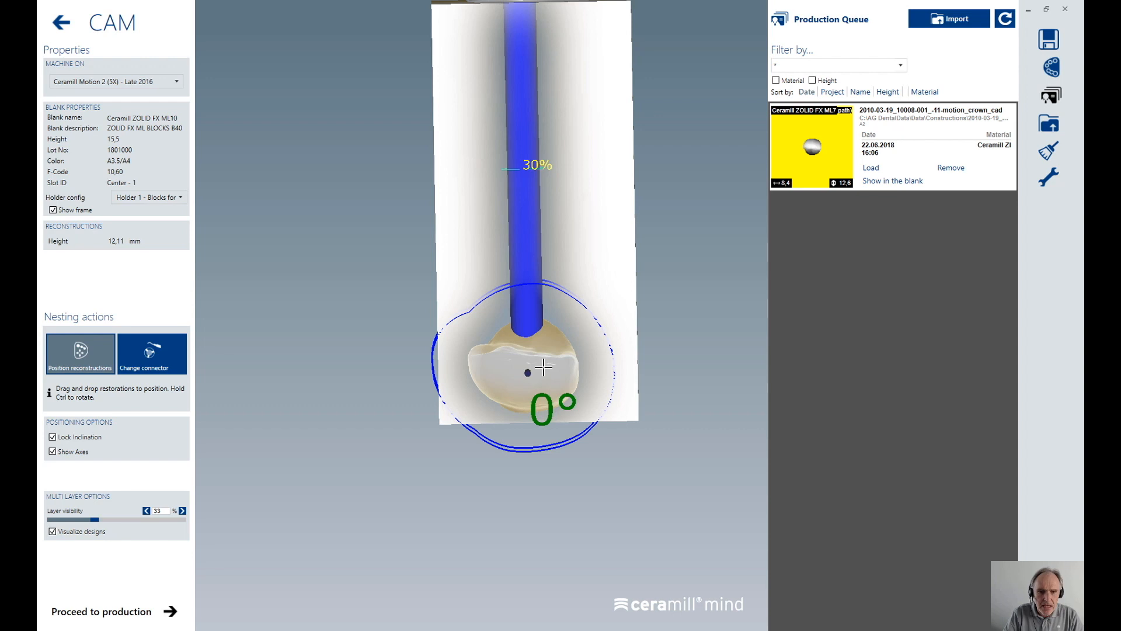
# Make the blank 90% transparent through its visual properties.
pyautogui.rightClick(528, 373)
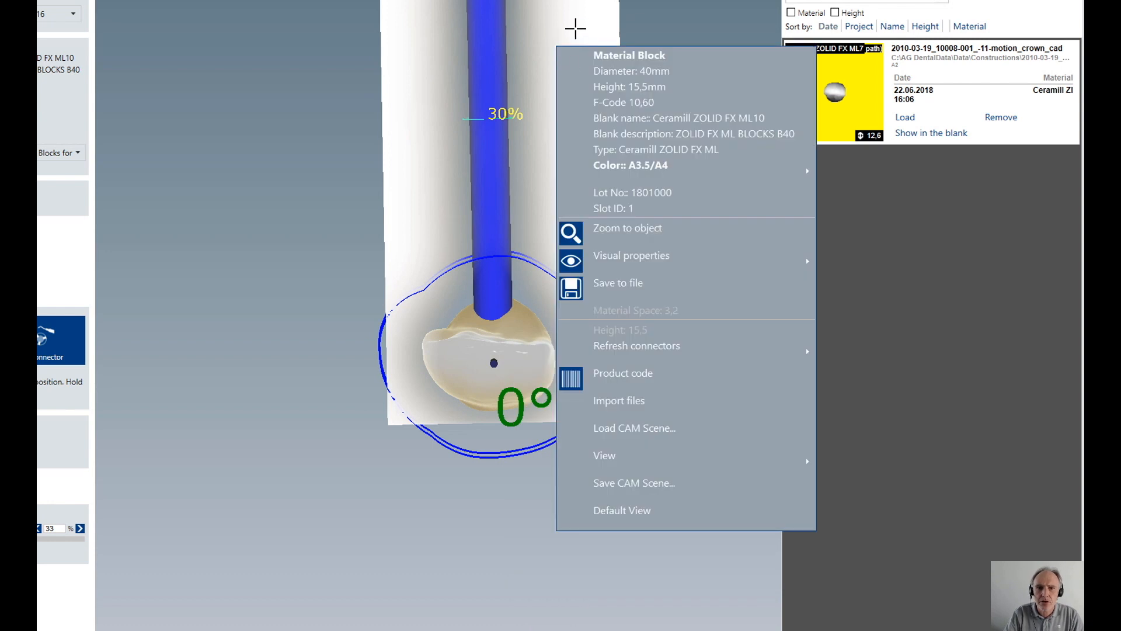
pyautogui.moveTo(609, 262)
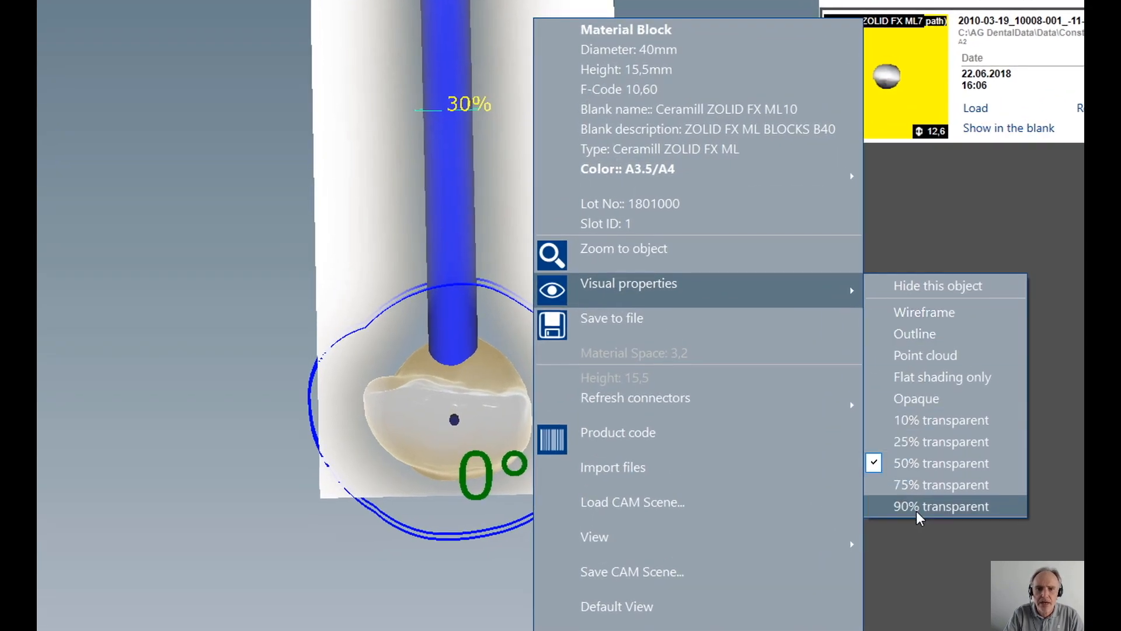
pyautogui.click(942, 506)
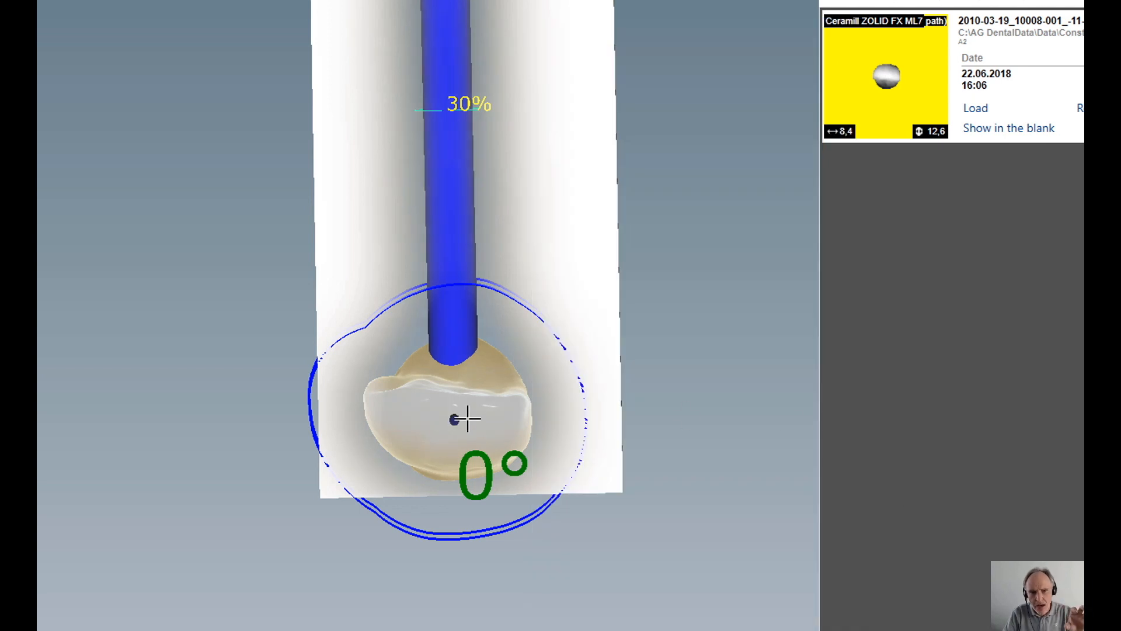
# Remove the first crown's construction so its space shows as cut out of the blank.
pyautogui.rightClick(458, 418)
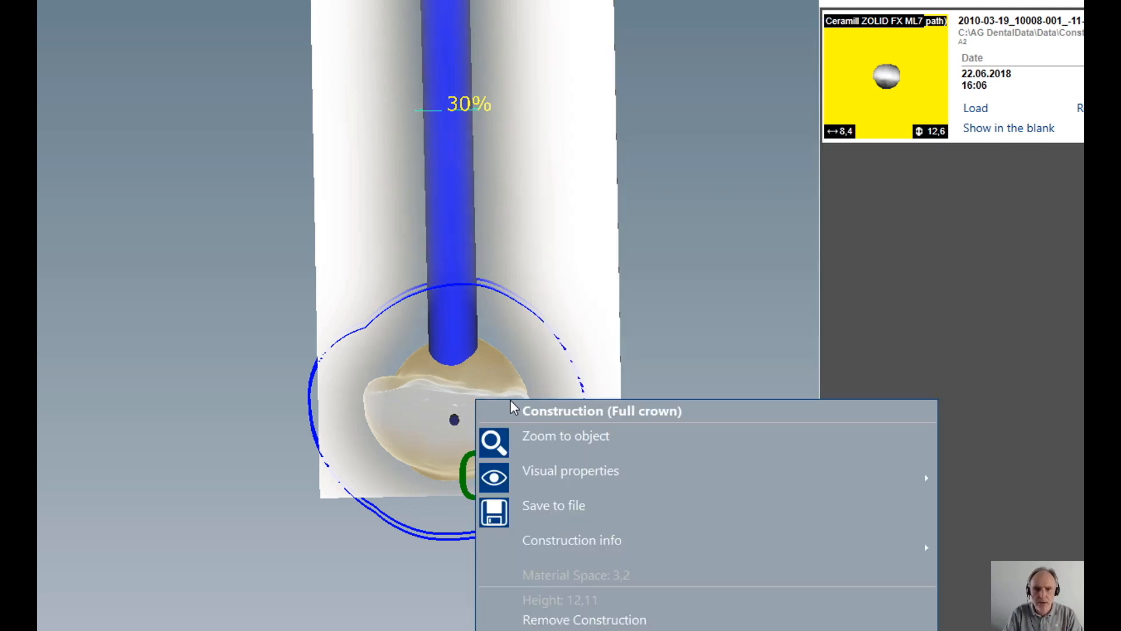
pyautogui.moveTo(584, 619)
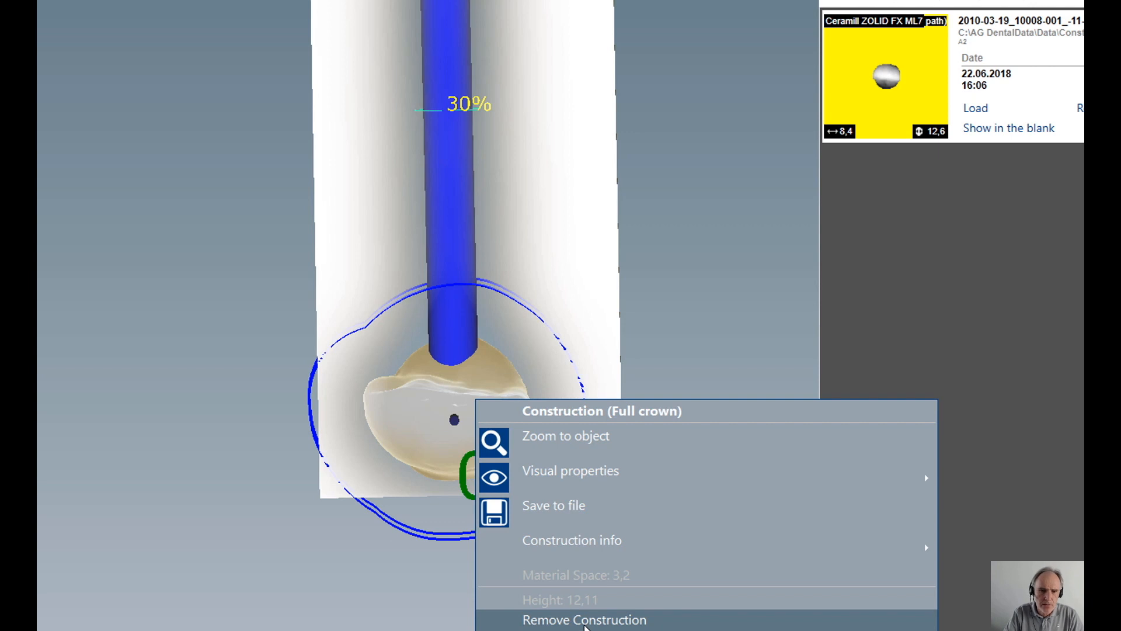
pyautogui.click(584, 619)
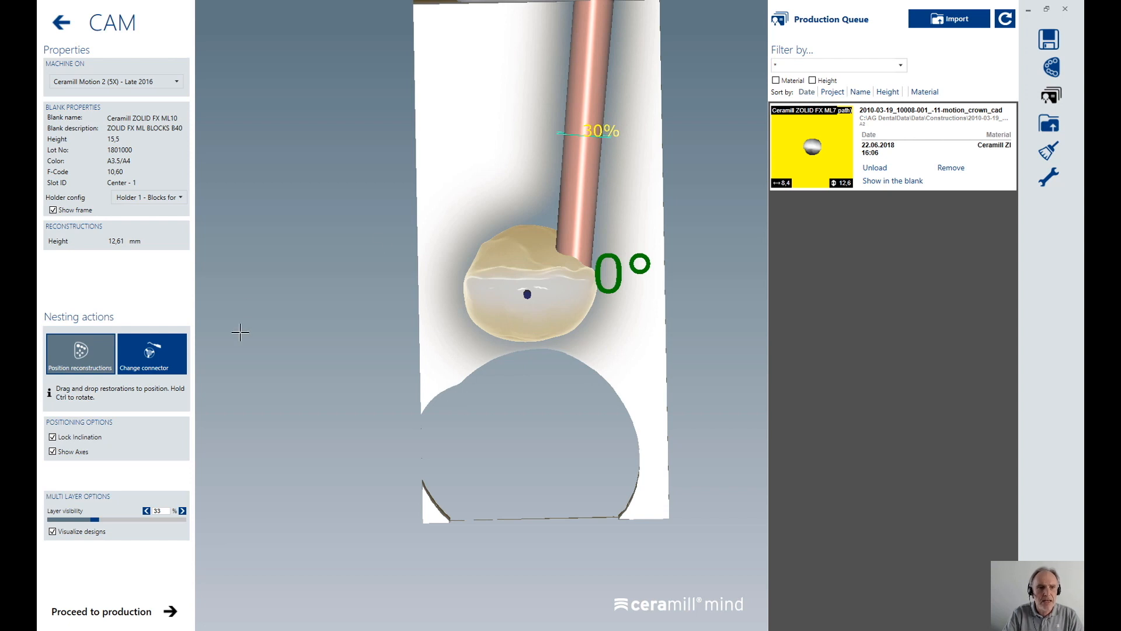
# Switch to connector editing, view the crown from the side and enter positioning mode.
pyautogui.click(151, 368)
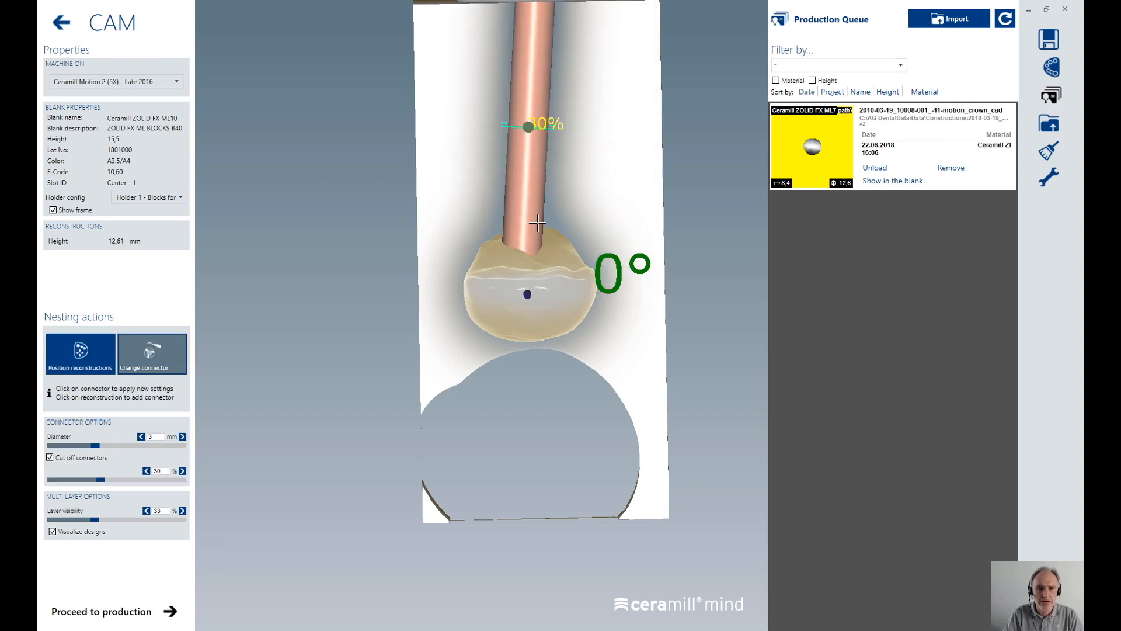
pyautogui.moveTo(536, 222); pyautogui.dragTo(732, 441)
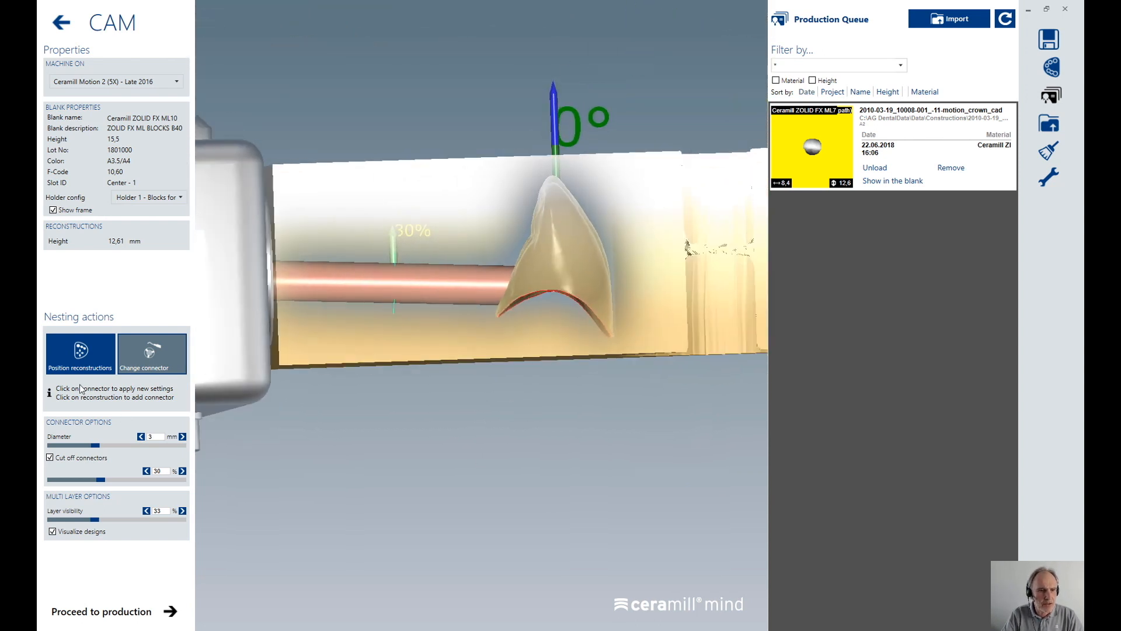
pyautogui.click(81, 353)
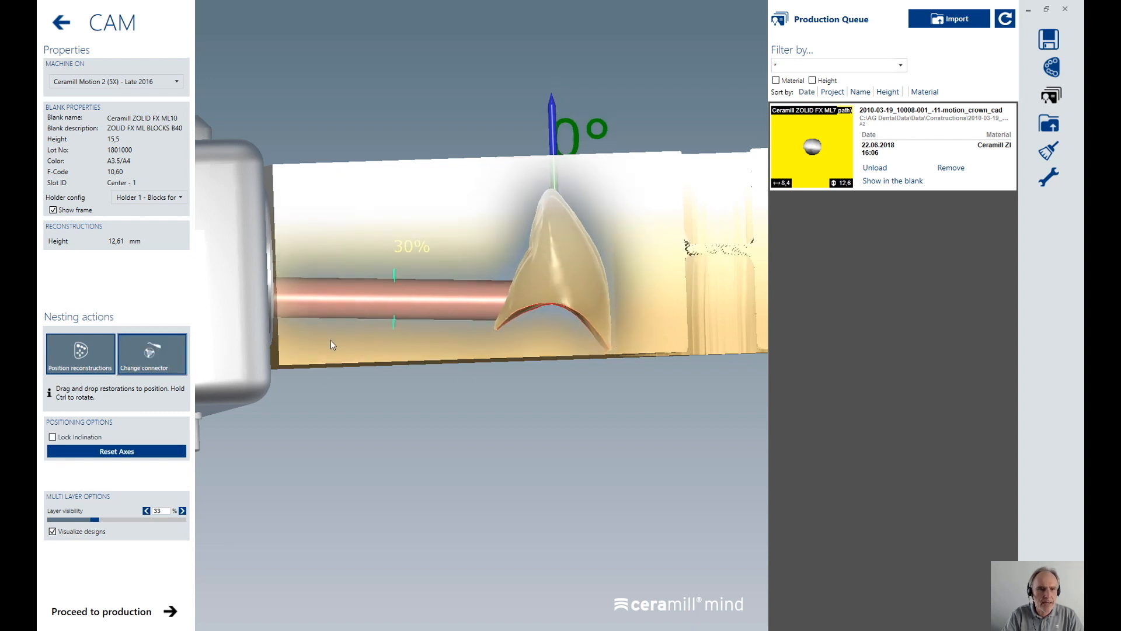
# Return to connector editing and mark a connector position on the second crown.
pyautogui.click(151, 353)
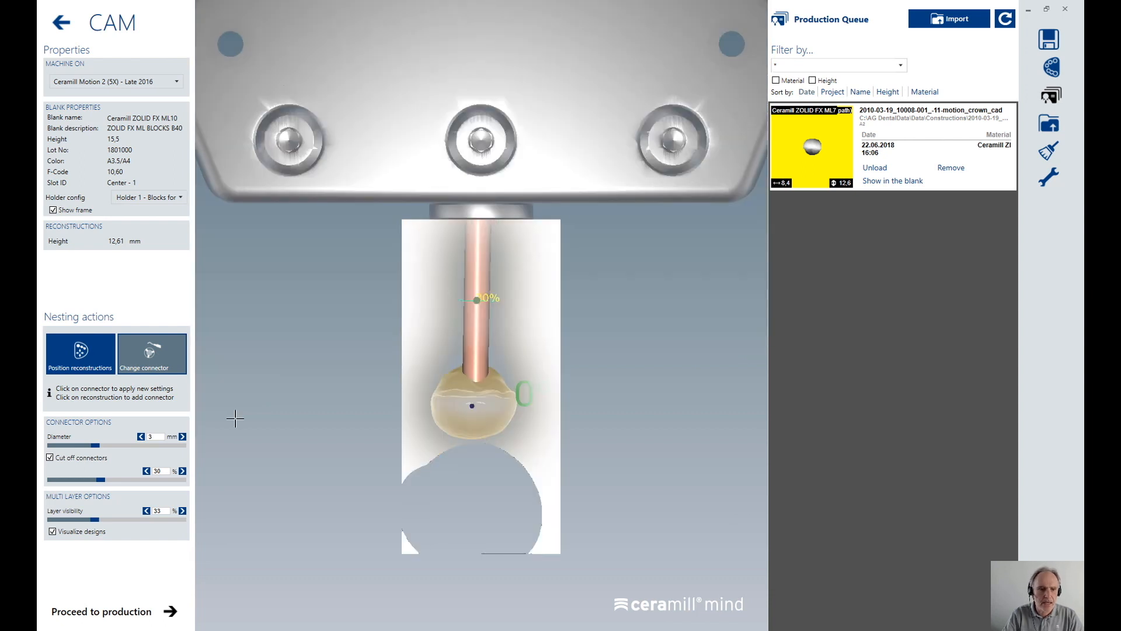
pyautogui.click(452, 416)
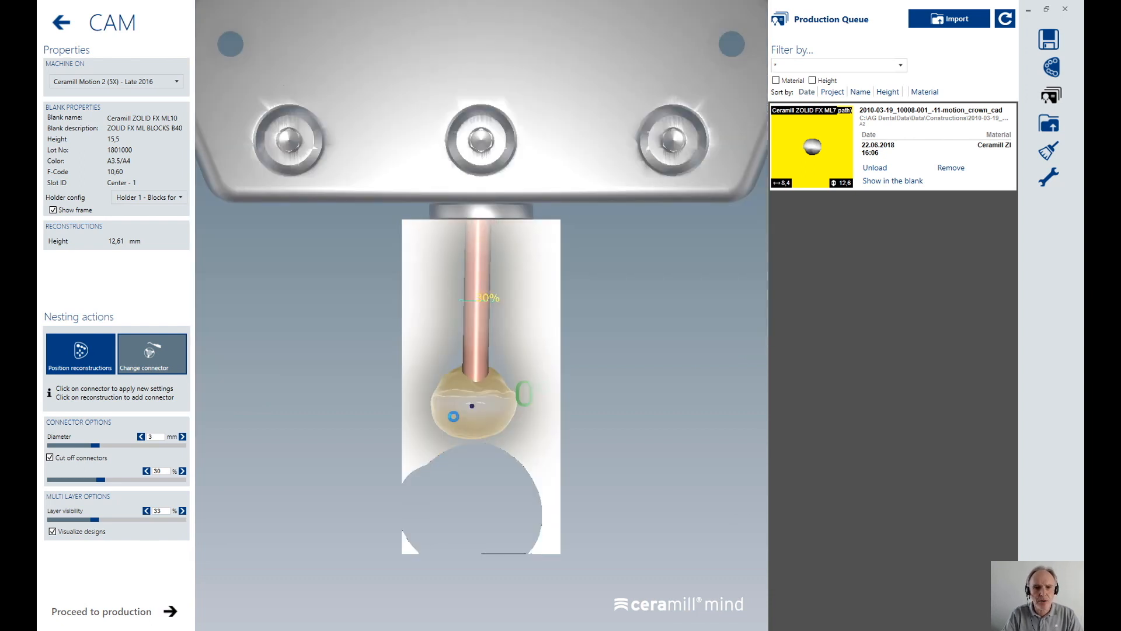
pyautogui.click(100, 611)
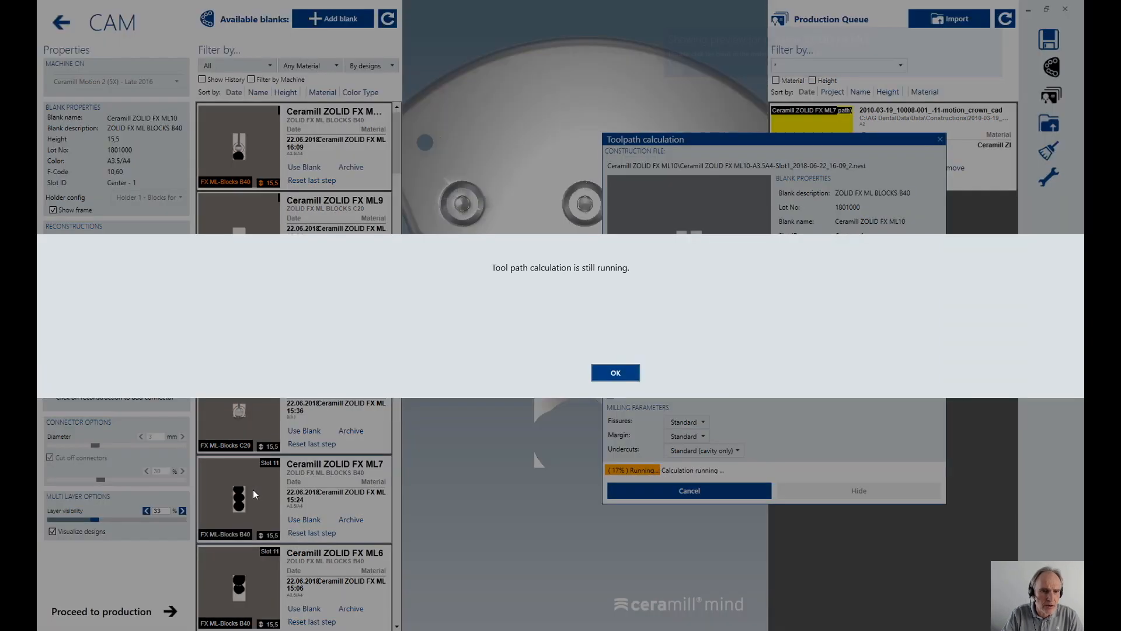
# Dismiss the 'Tool path calculation is still running' notice with OK.
pyautogui.click(614, 372)
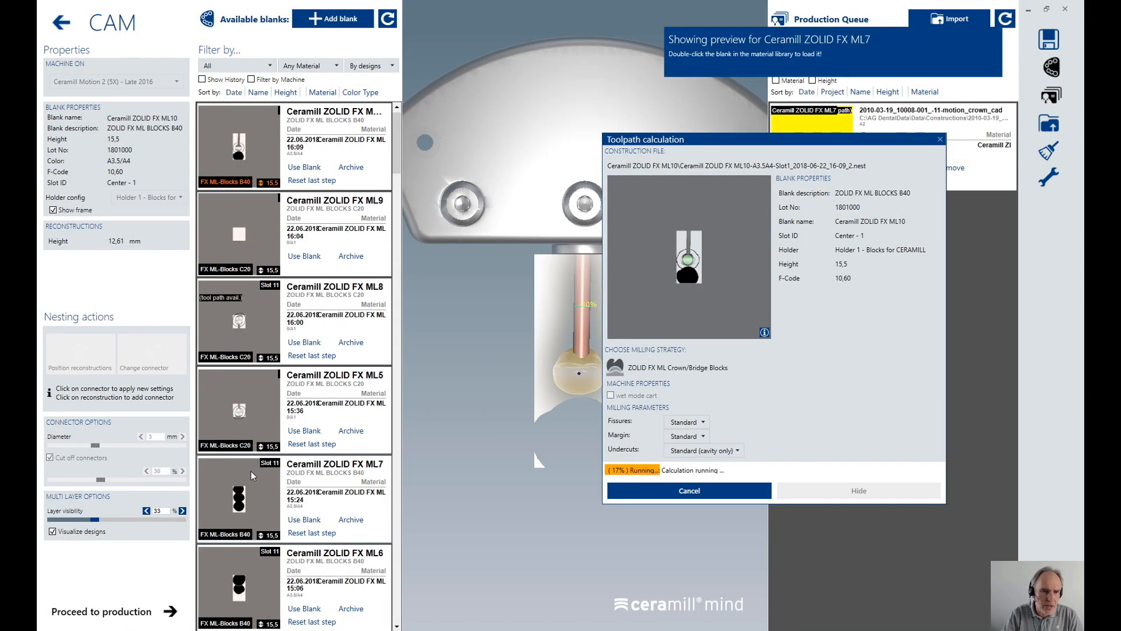